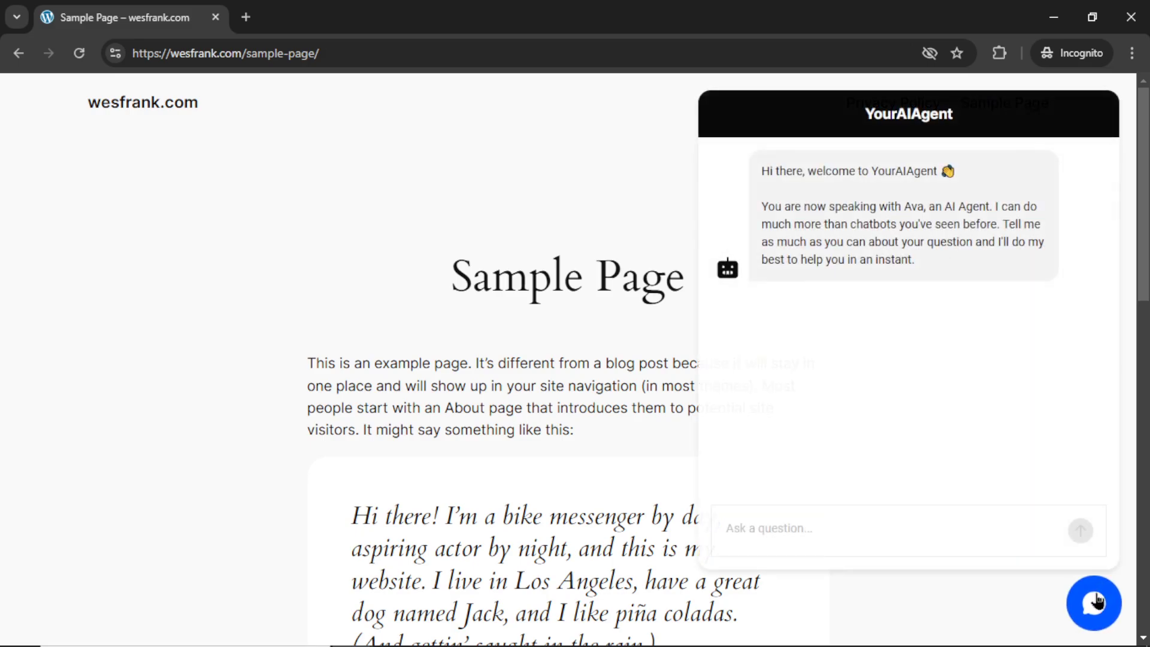
mouse_move(1001, 413)
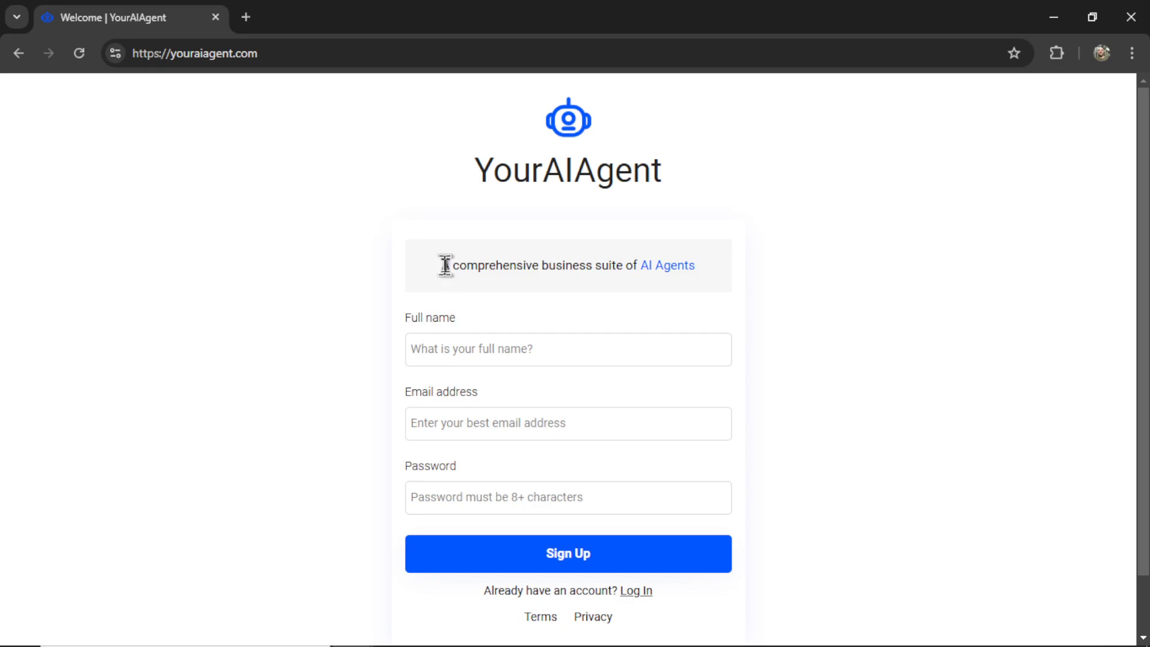
- Reach the YourAIAgent home dashboard and bring the Chatbot task card into view
triple_click(557, 265)
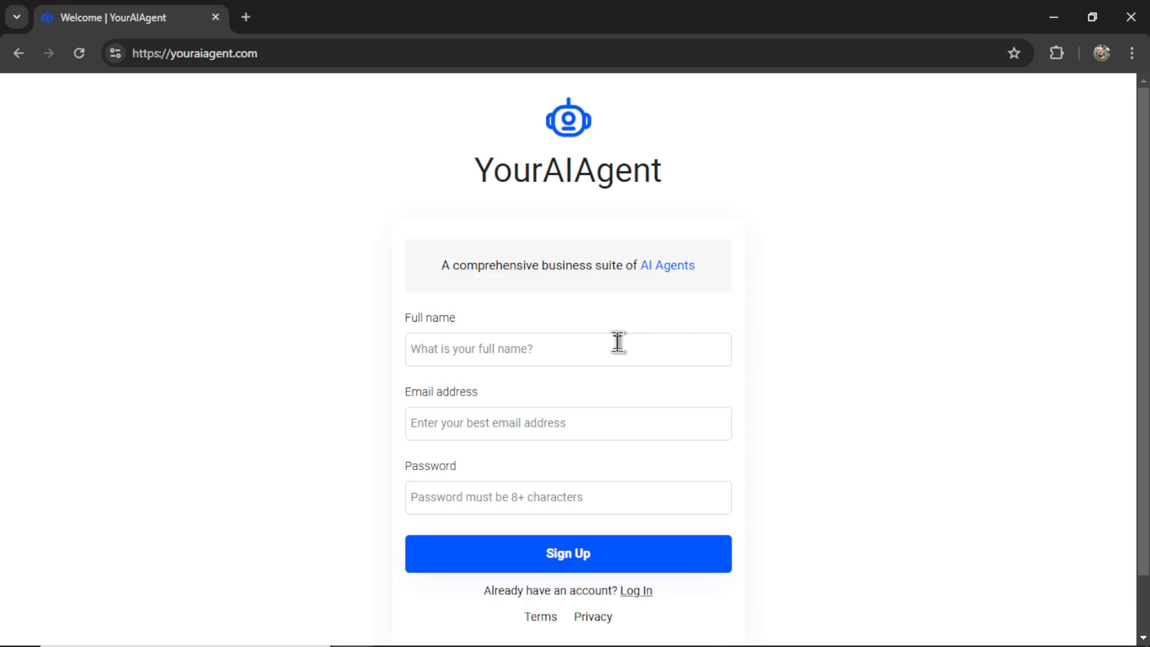
mouse_move(579, 510)
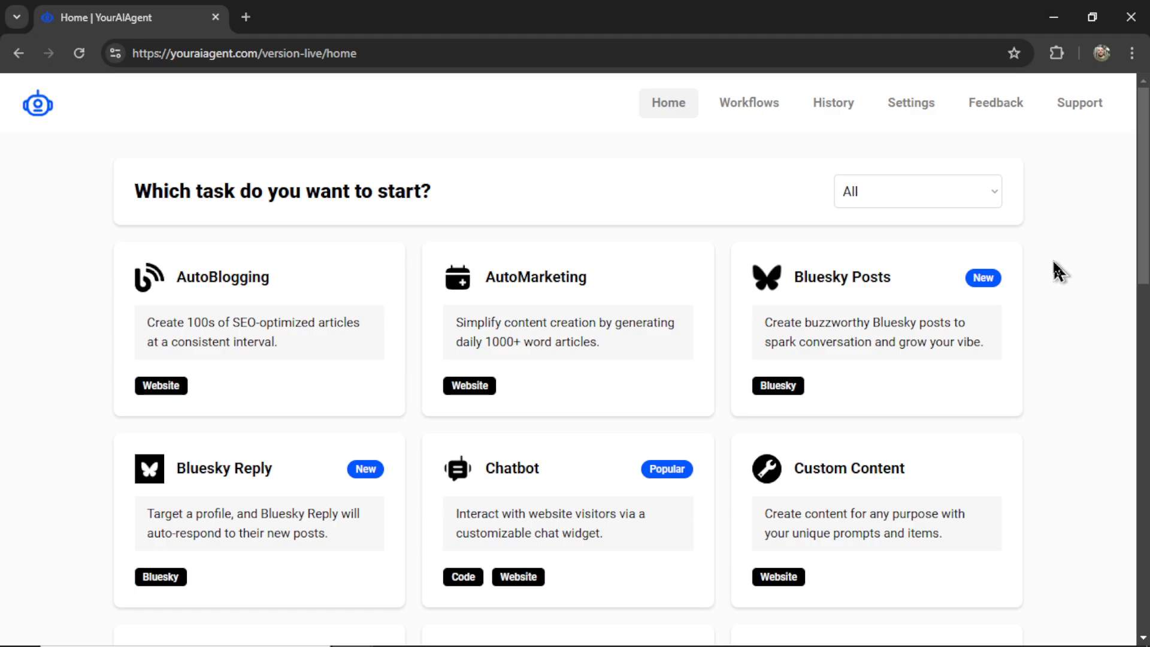
mouse_move(1112, 253)
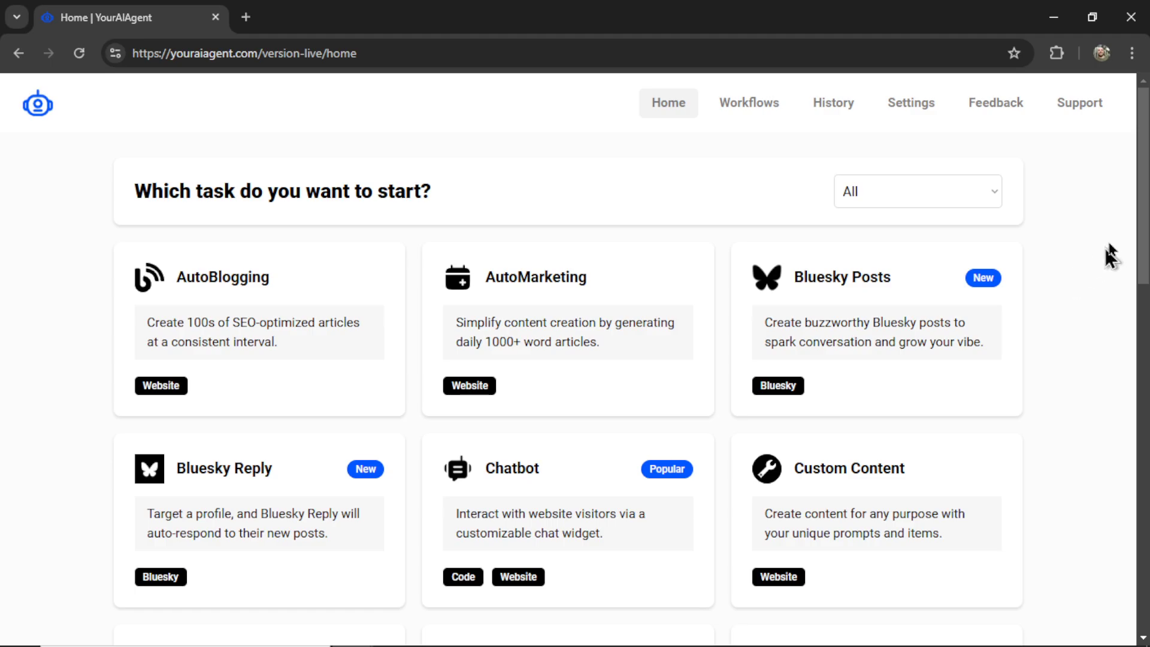
scroll("down", 3)
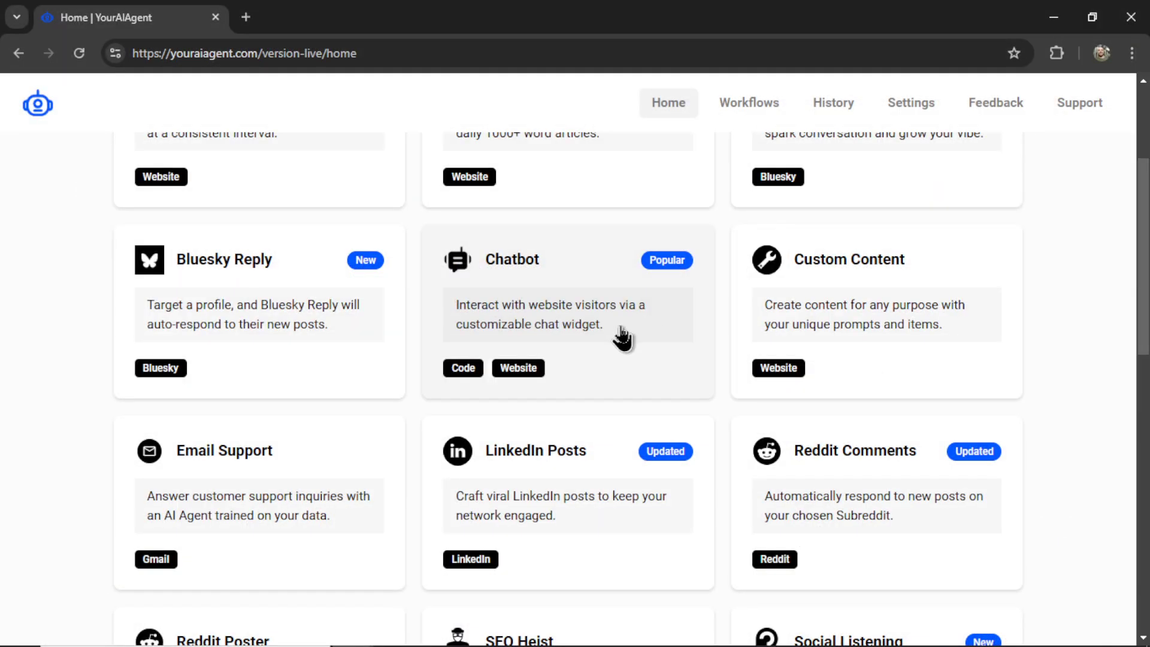
- Enter the Chatbot agent's setup page and read through its description and options
left_click(566, 312)
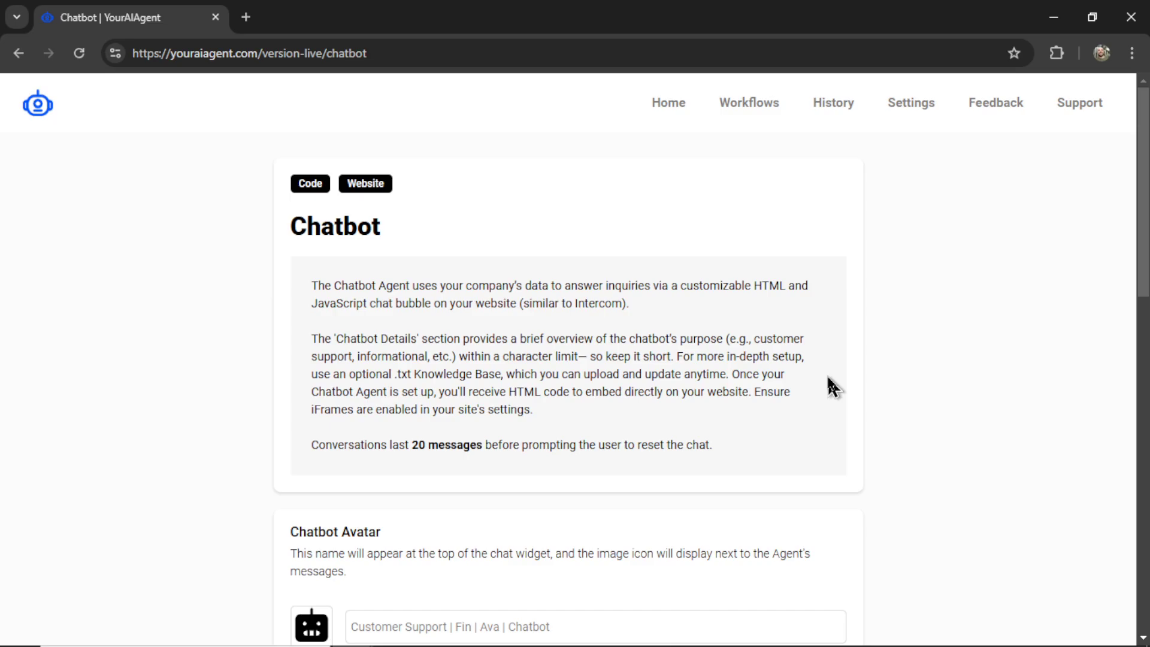
mouse_move(774, 451)
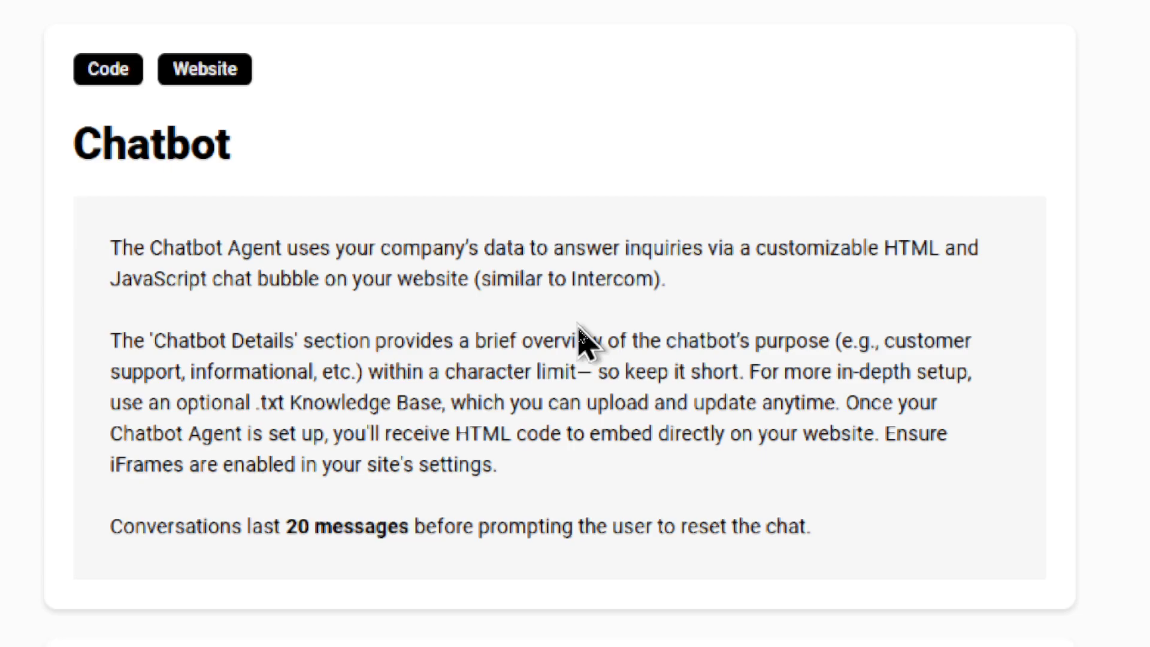
scroll("down", 3)
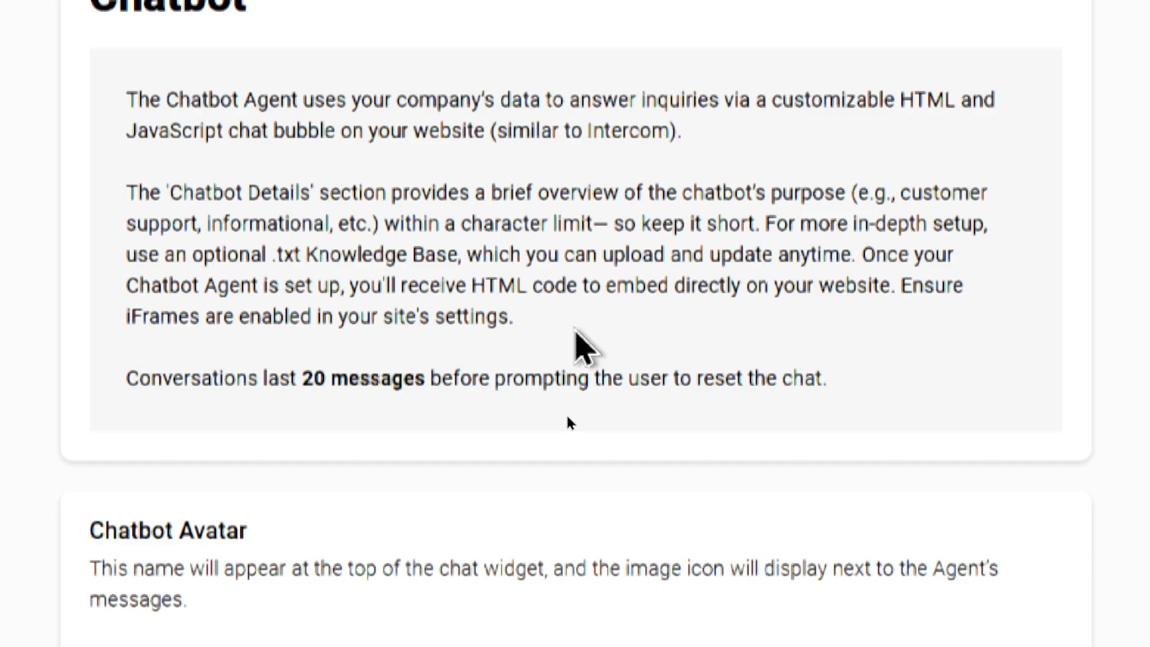
scroll("down", 3)
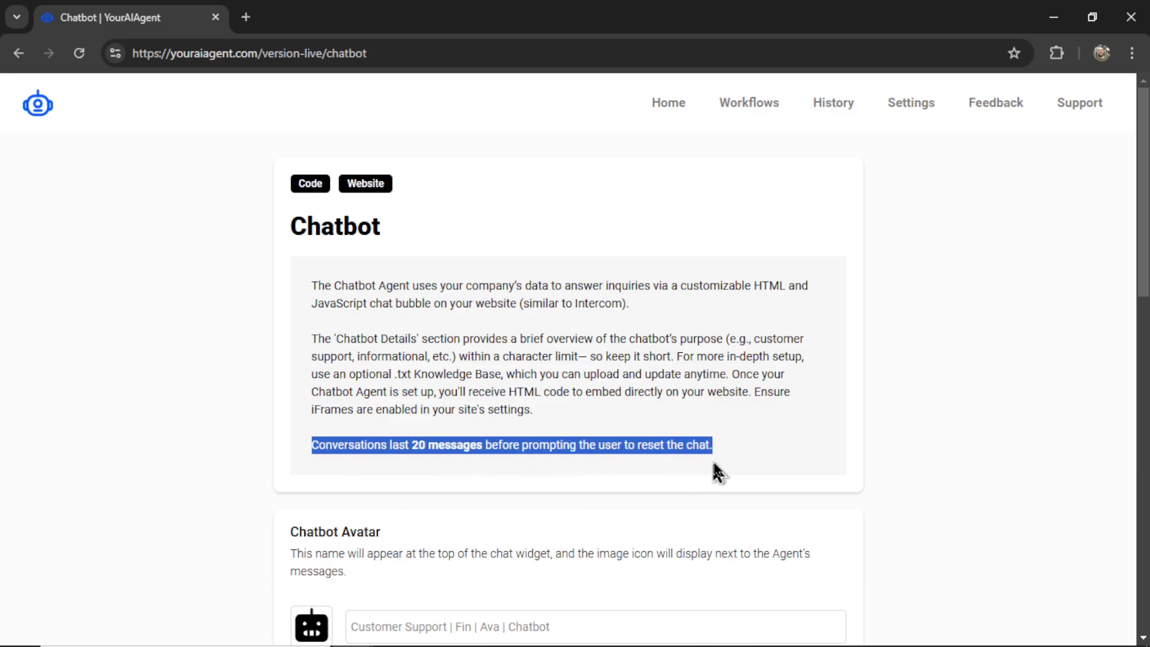
mouse_move(785, 440)
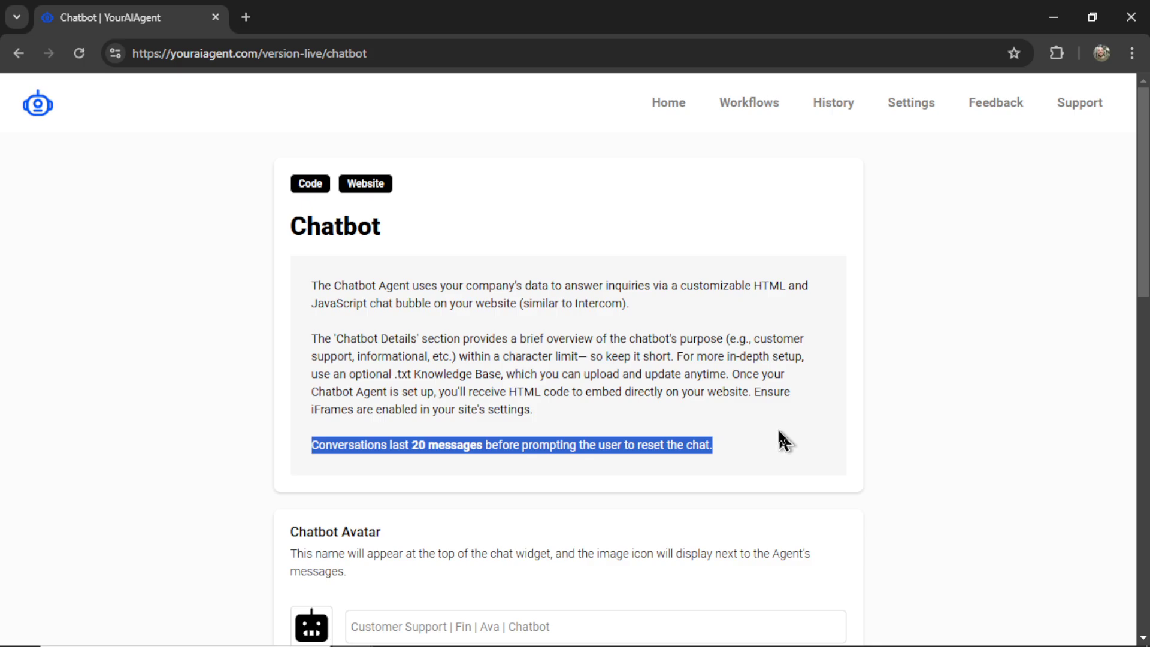
scroll("down", 3)
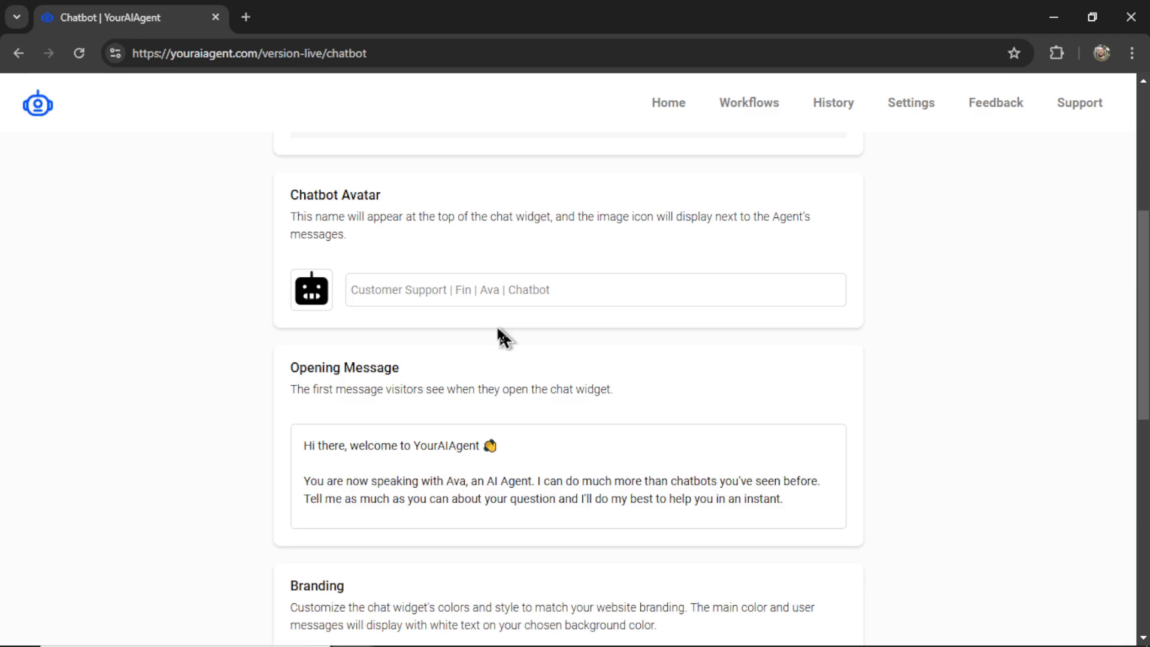
mouse_move(615, 348)
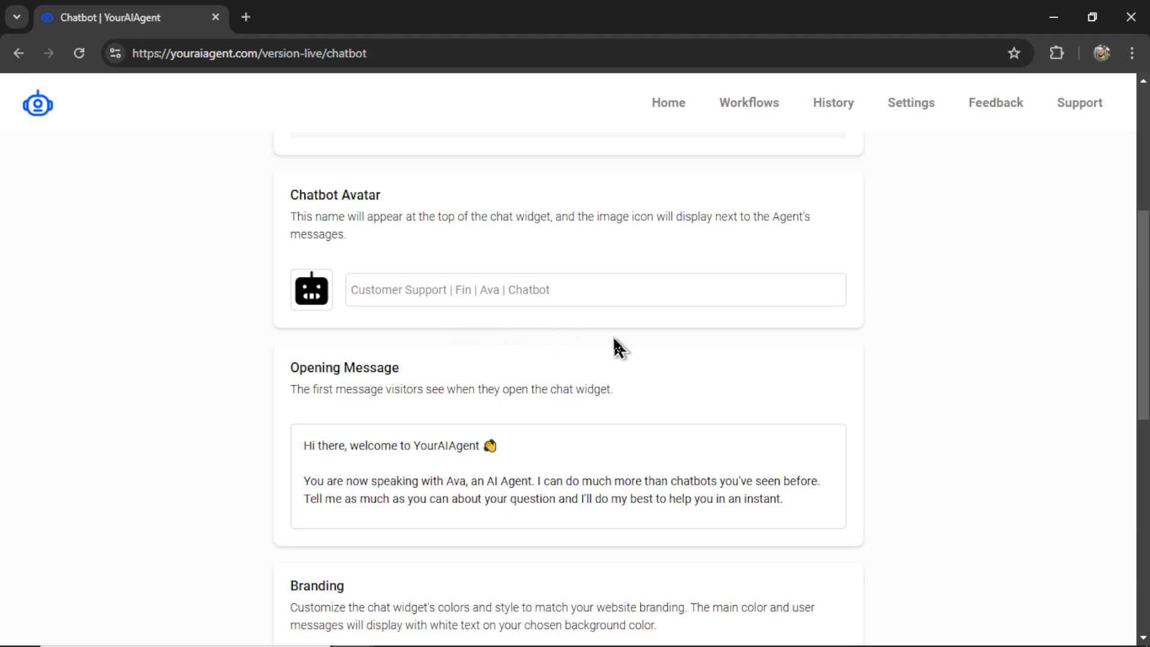
mouse_move(573, 277)
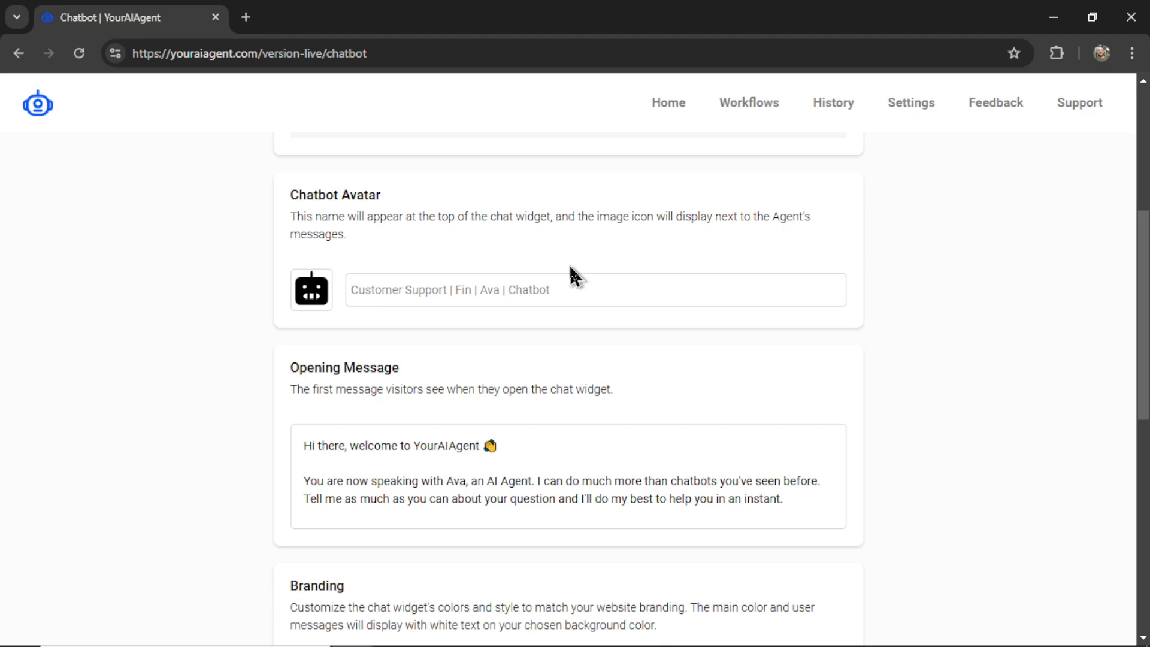
mouse_move(334, 263)
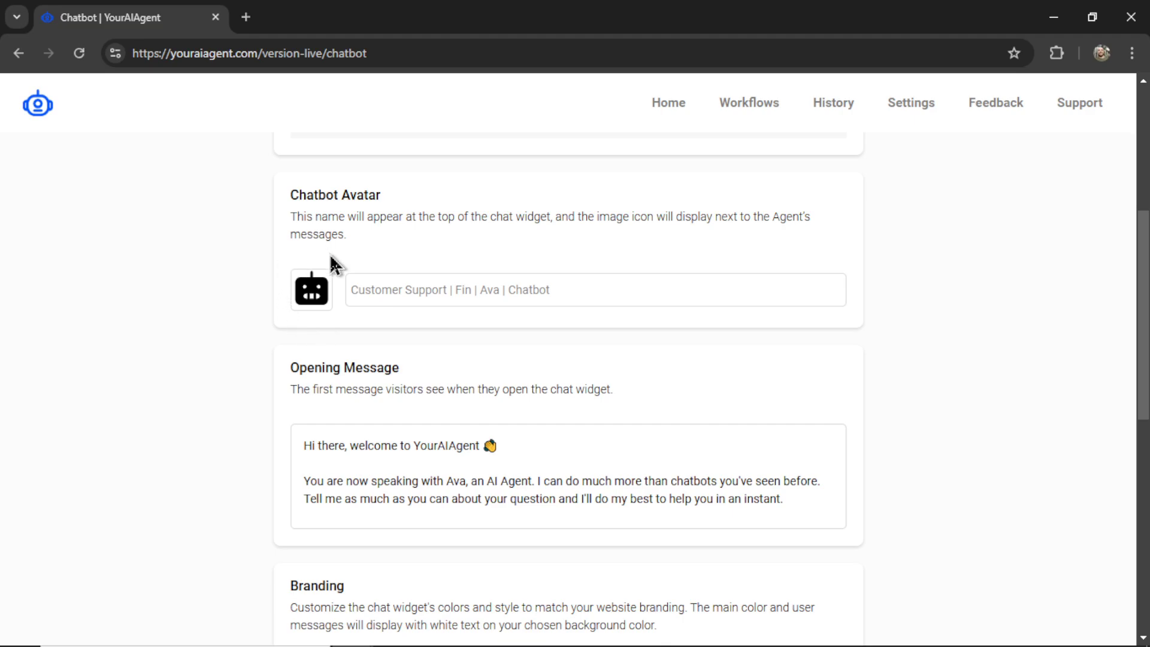
mouse_move(321, 315)
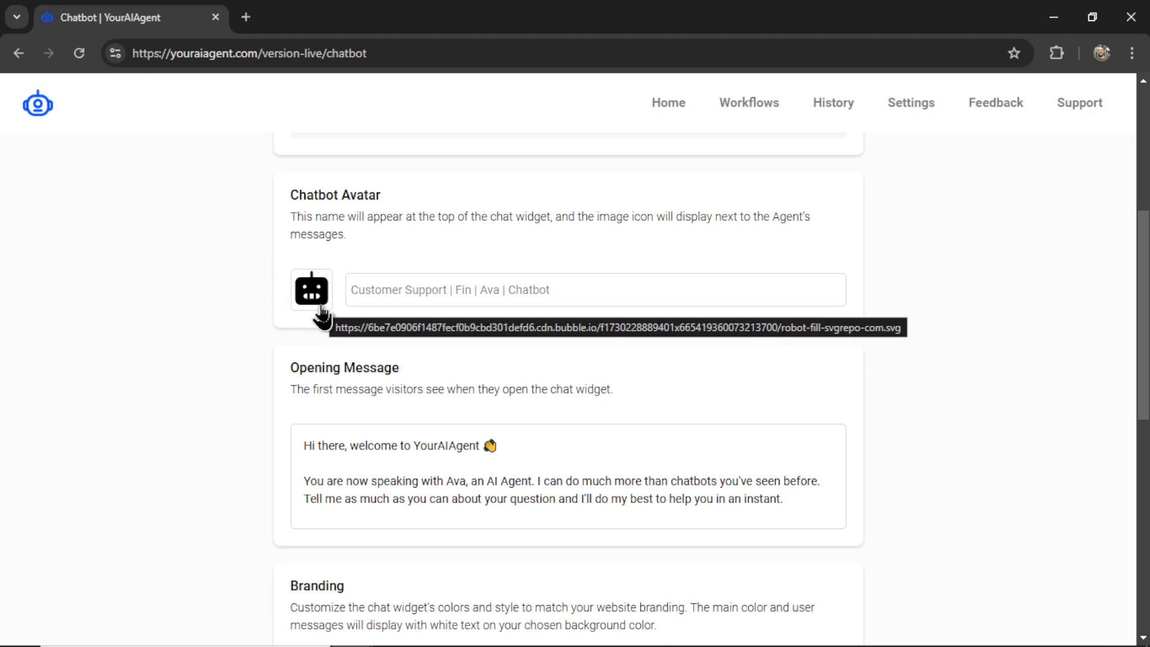
mouse_move(332, 277)
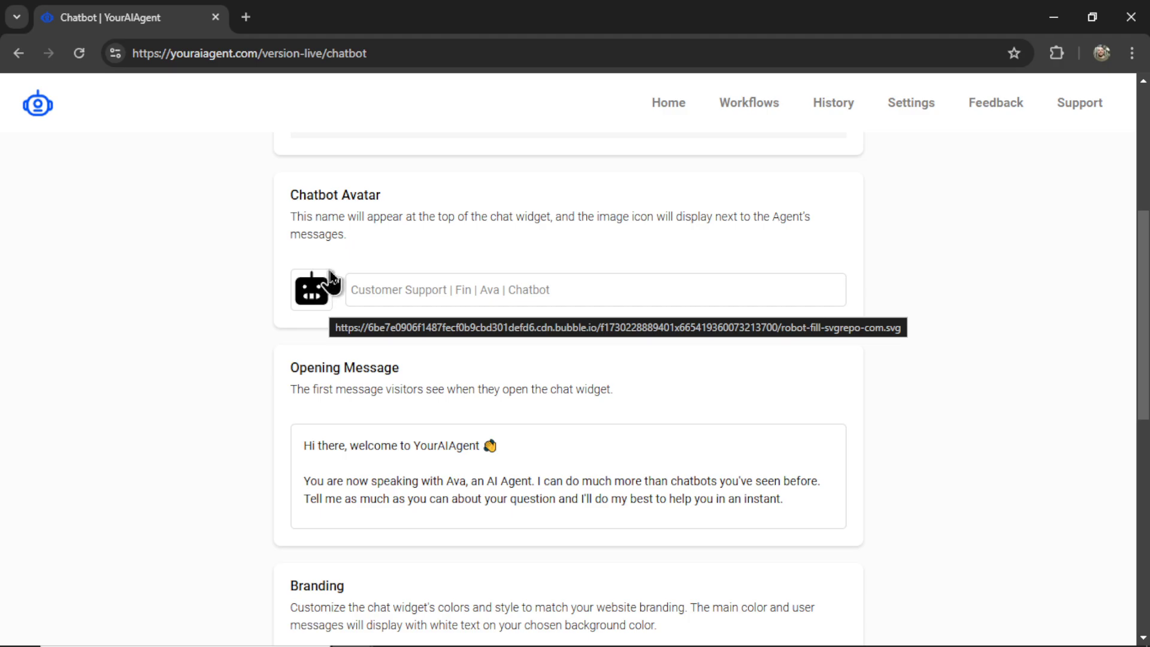
mouse_move(314, 304)
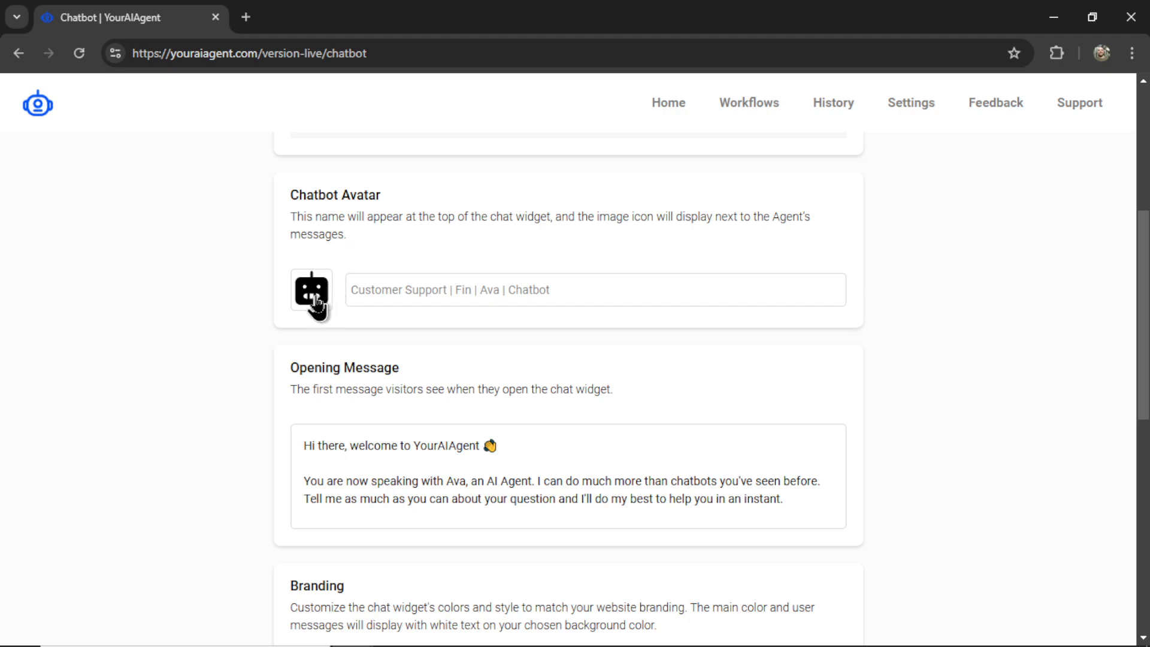
mouse_move(310, 293)
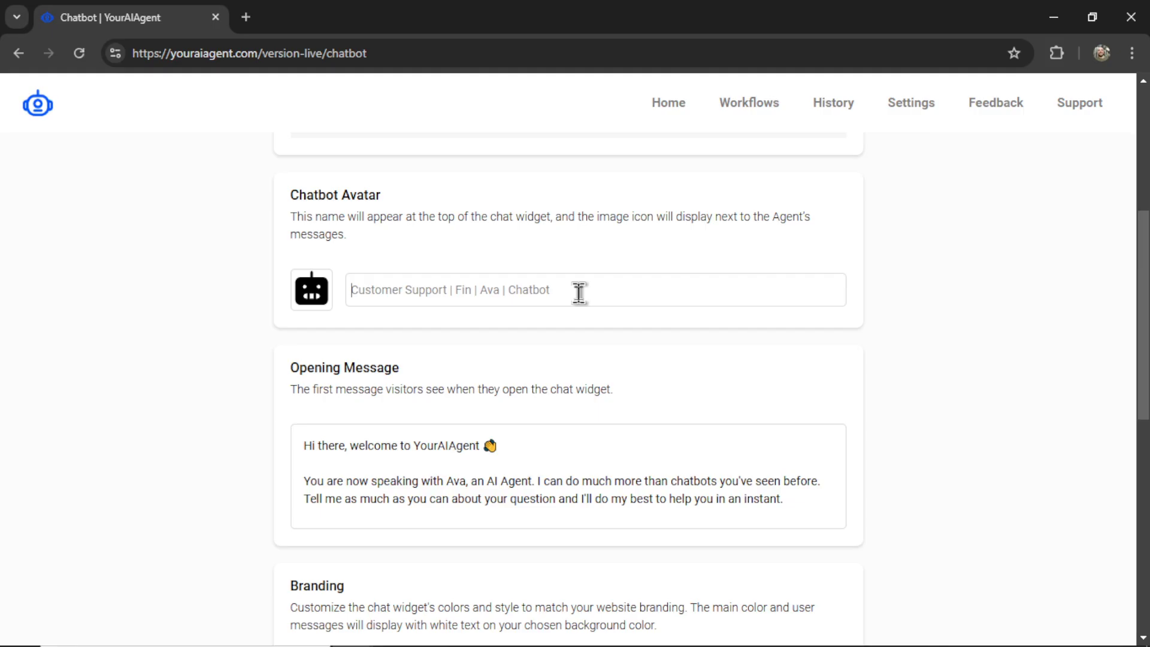
- Name the chatbot avatar 'Ava'
type("Ava")
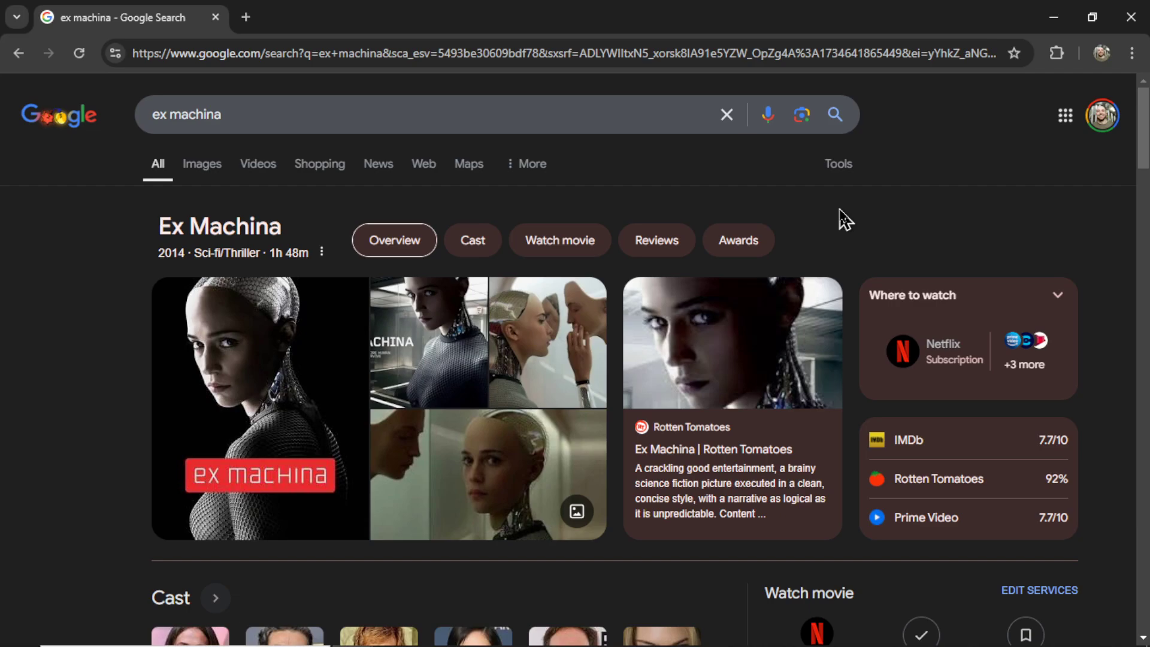
mouse_move(725, 208)
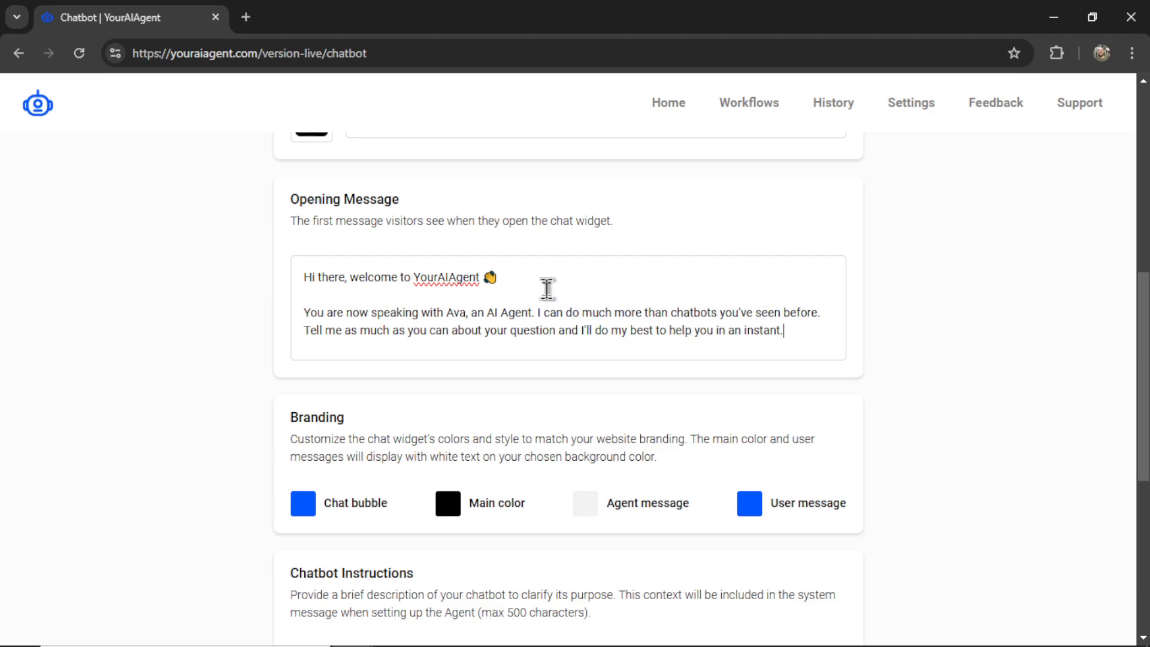
mouse_move(559, 353)
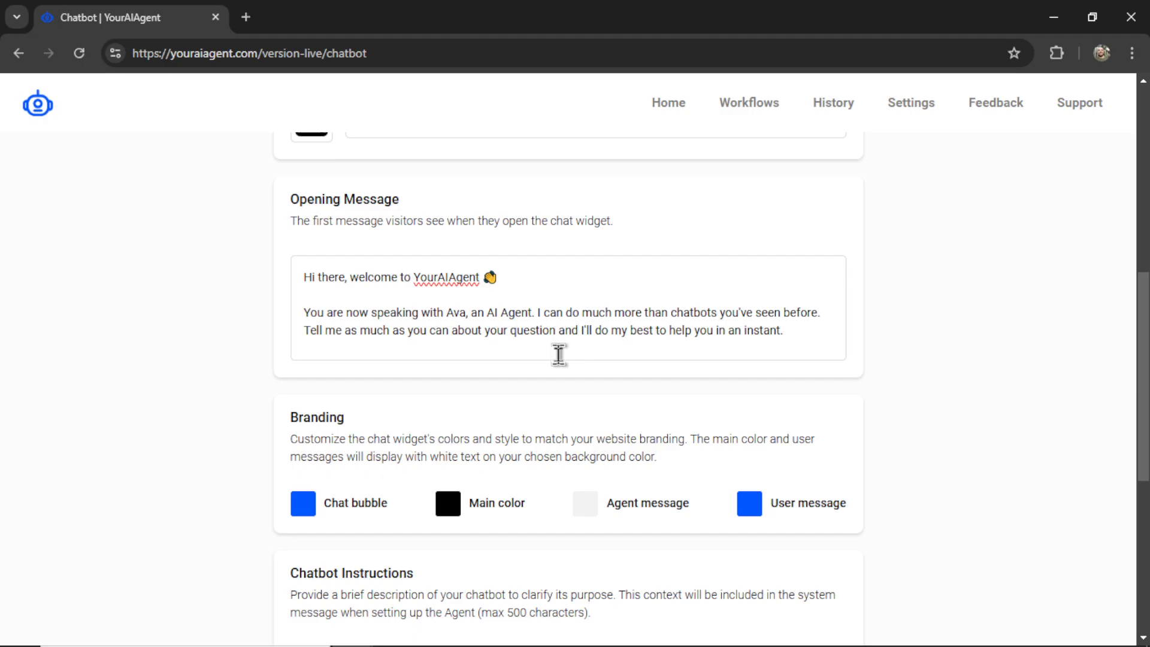
left_click(784, 331)
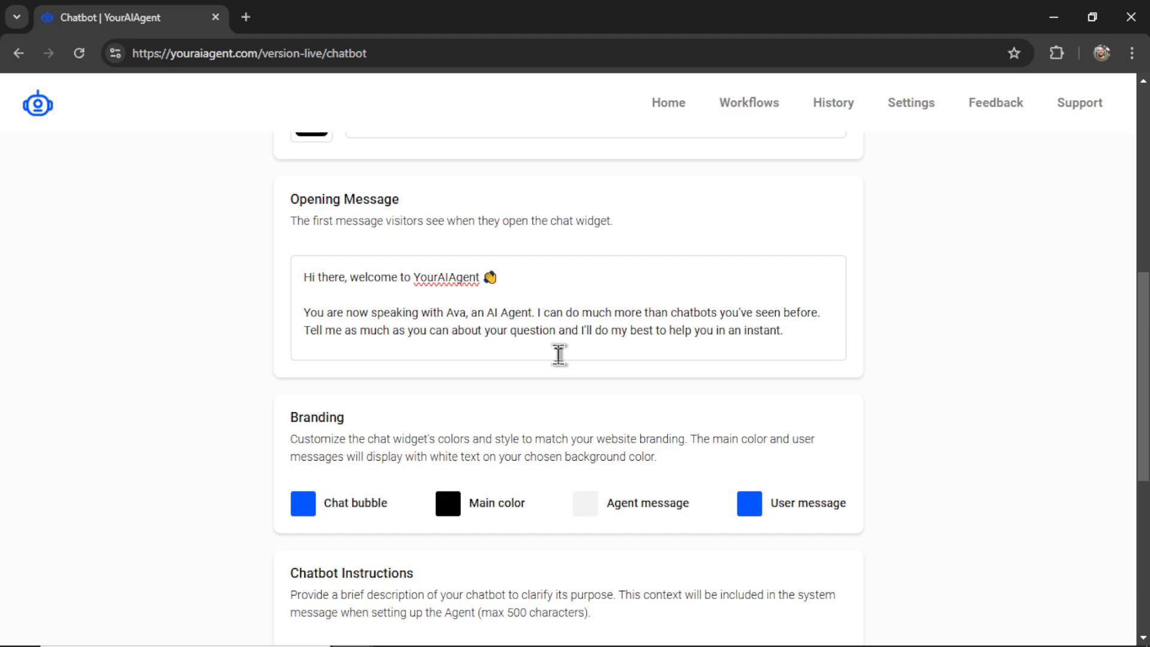
left_click(783, 329)
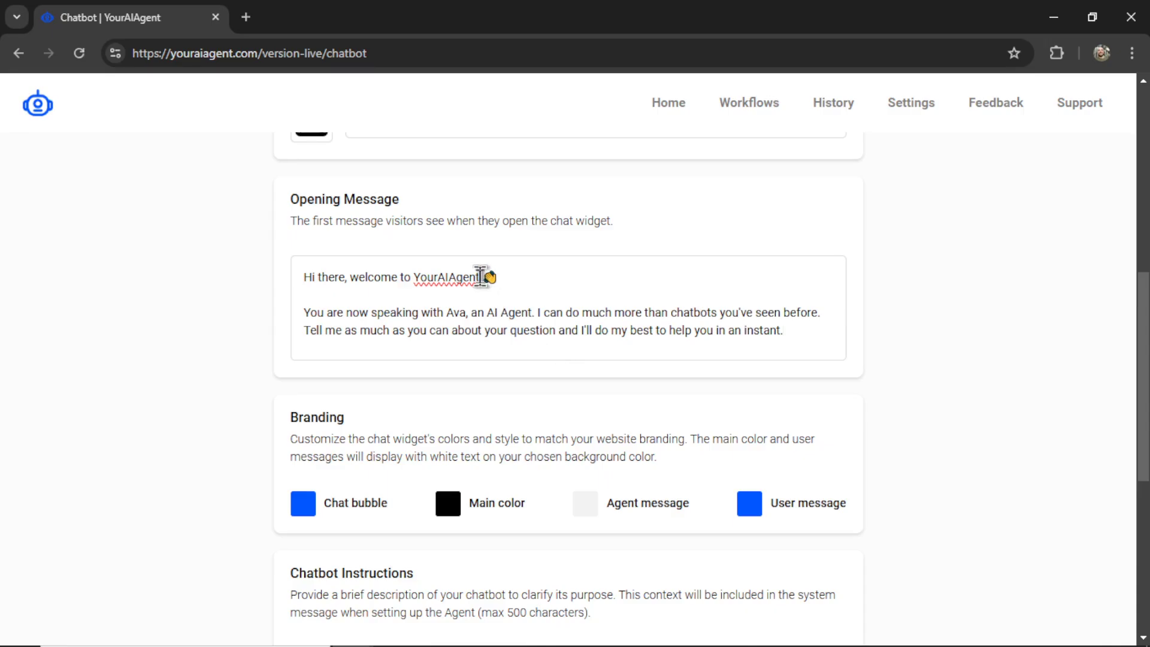
double_click(440, 277)
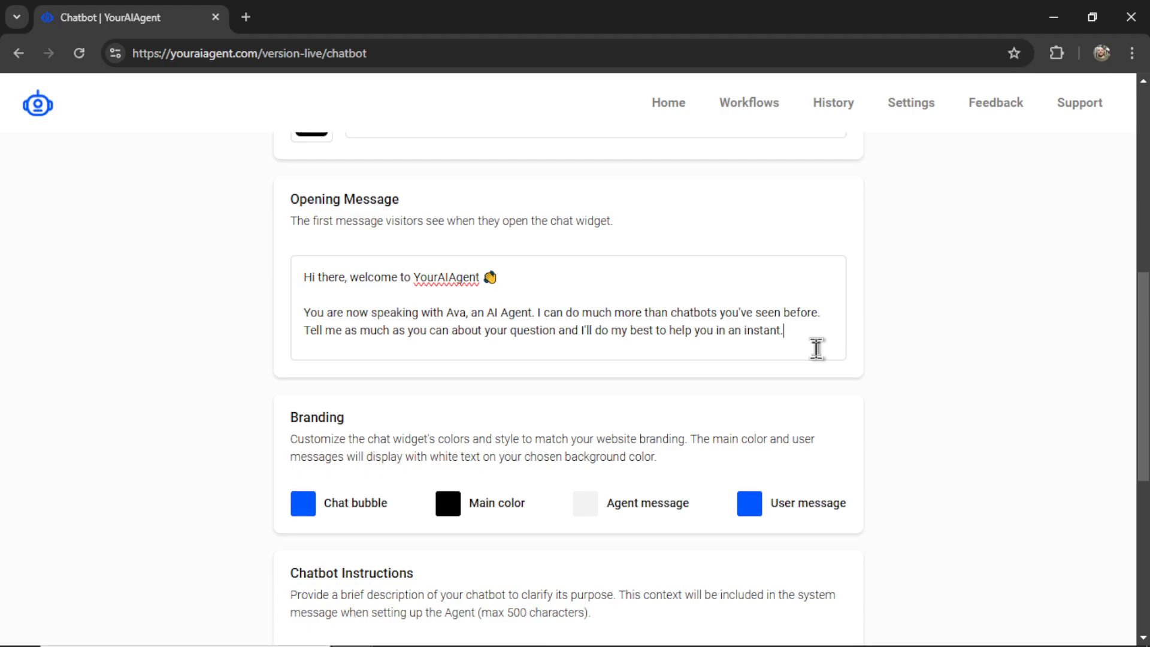
- Scroll the wesfrank.com Sample Page toward the chat widget
scroll("down", 3)
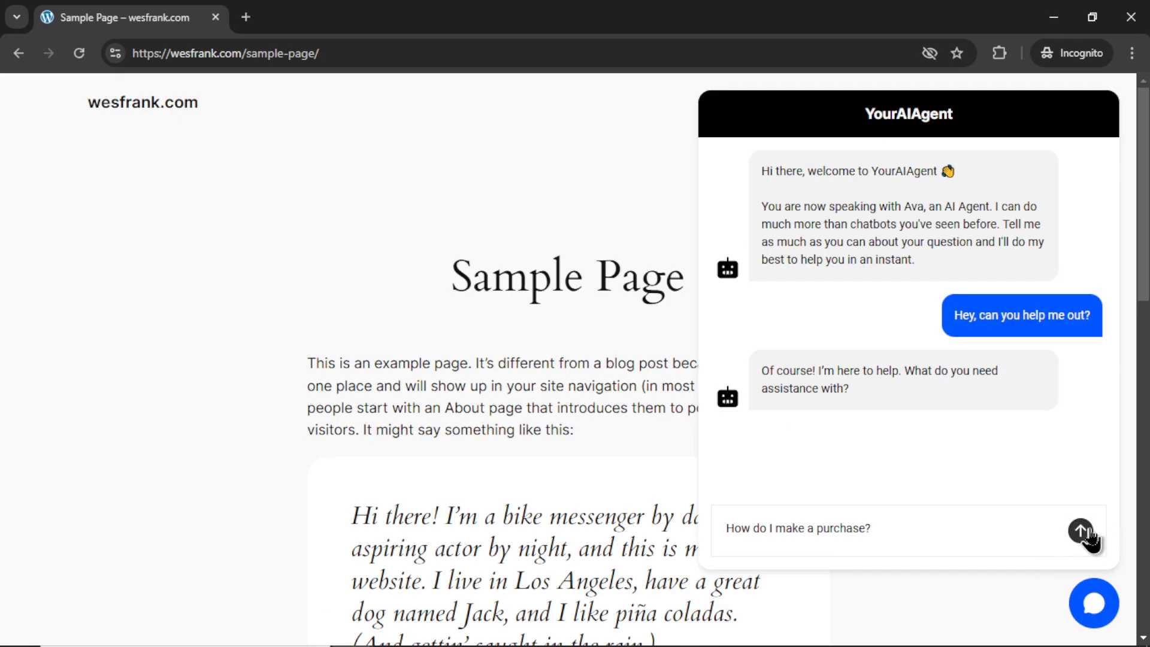
mouse_move(1092, 148)
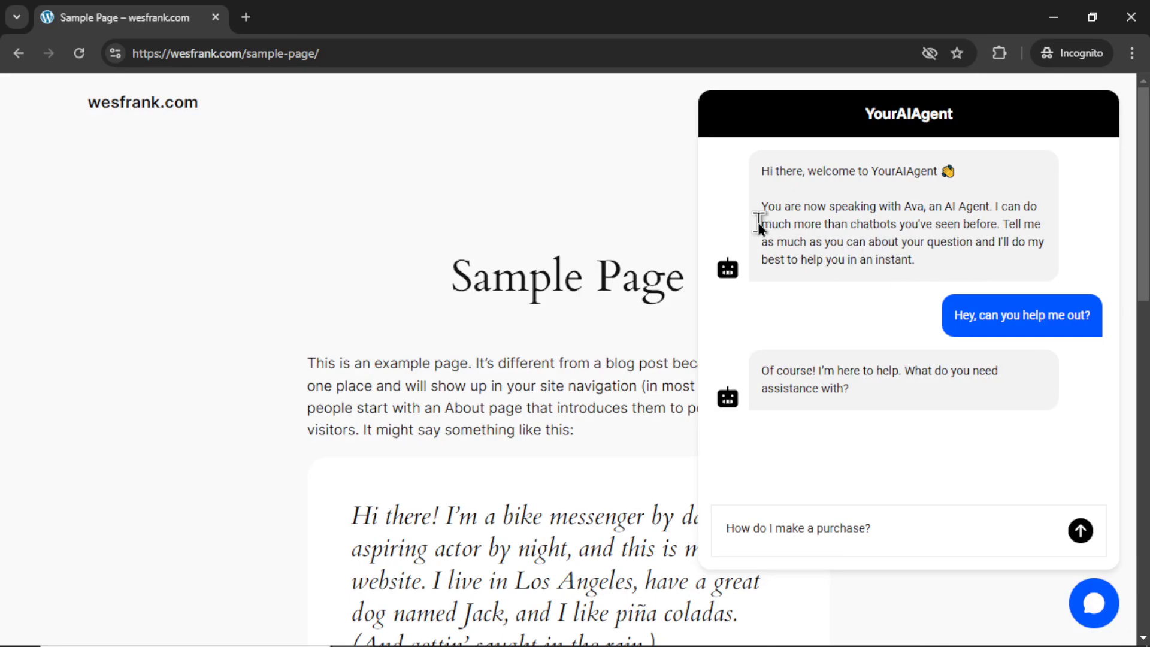
mouse_move(916, 287)
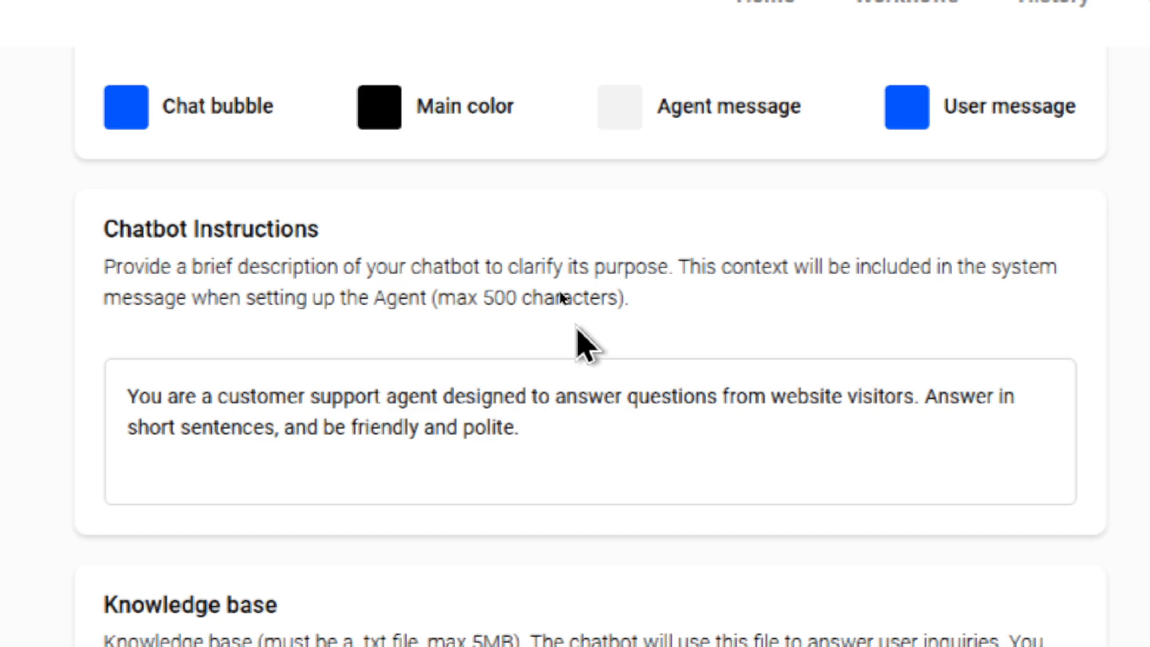
scroll("down", 3)
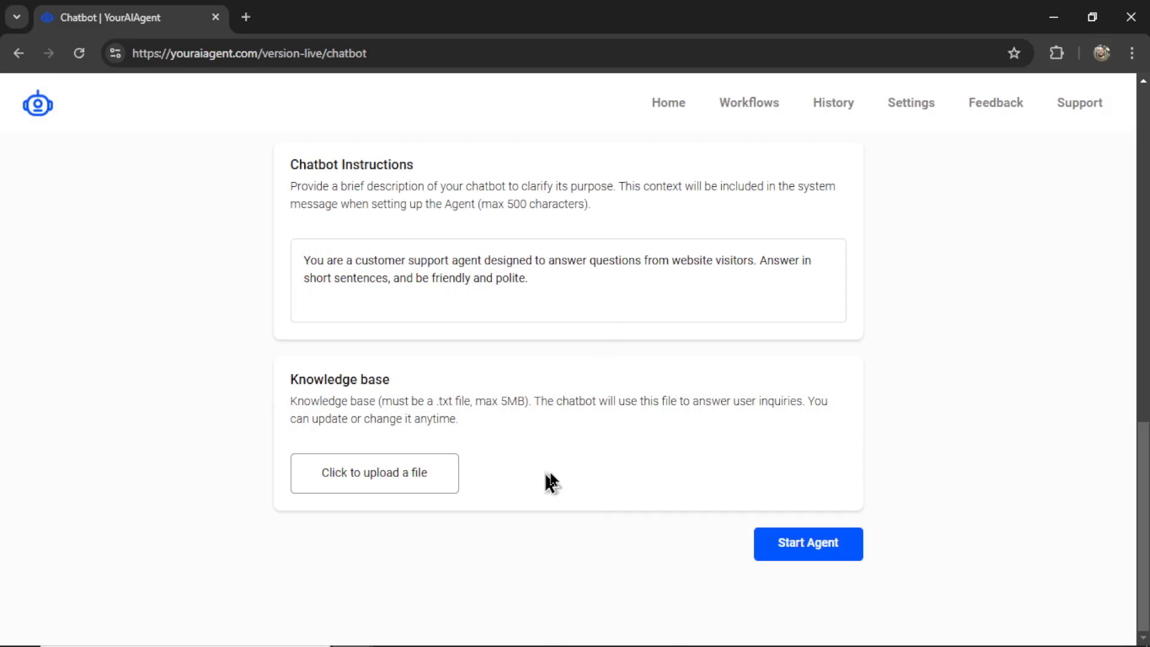
mouse_move(570, 482)
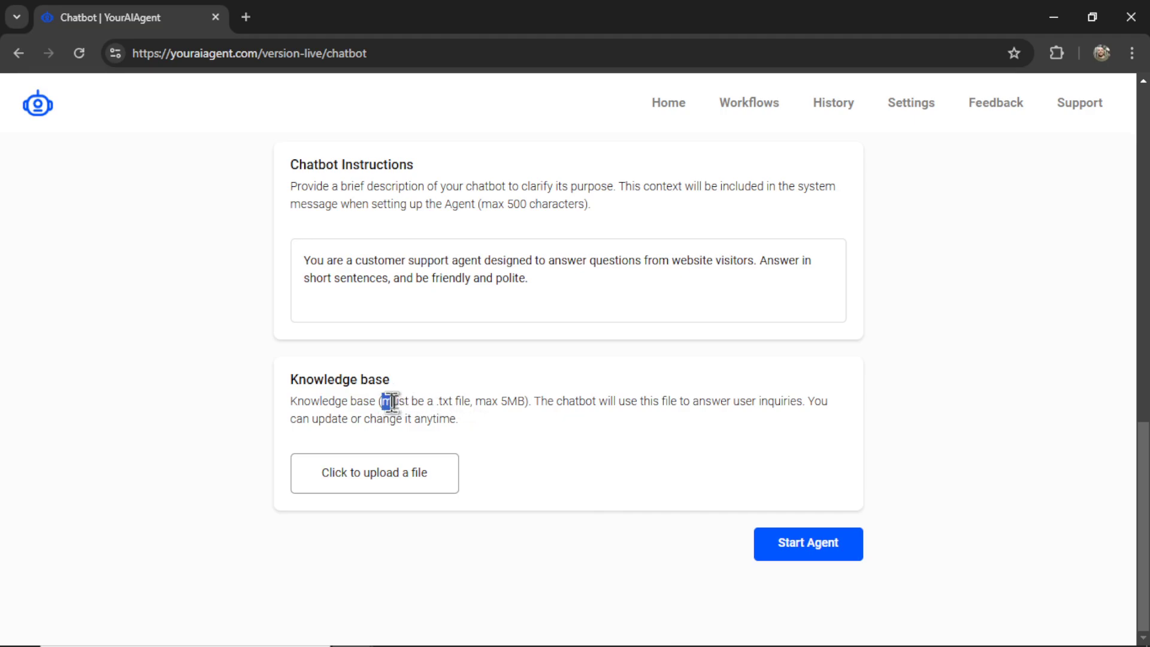
mouse_move(473, 400)
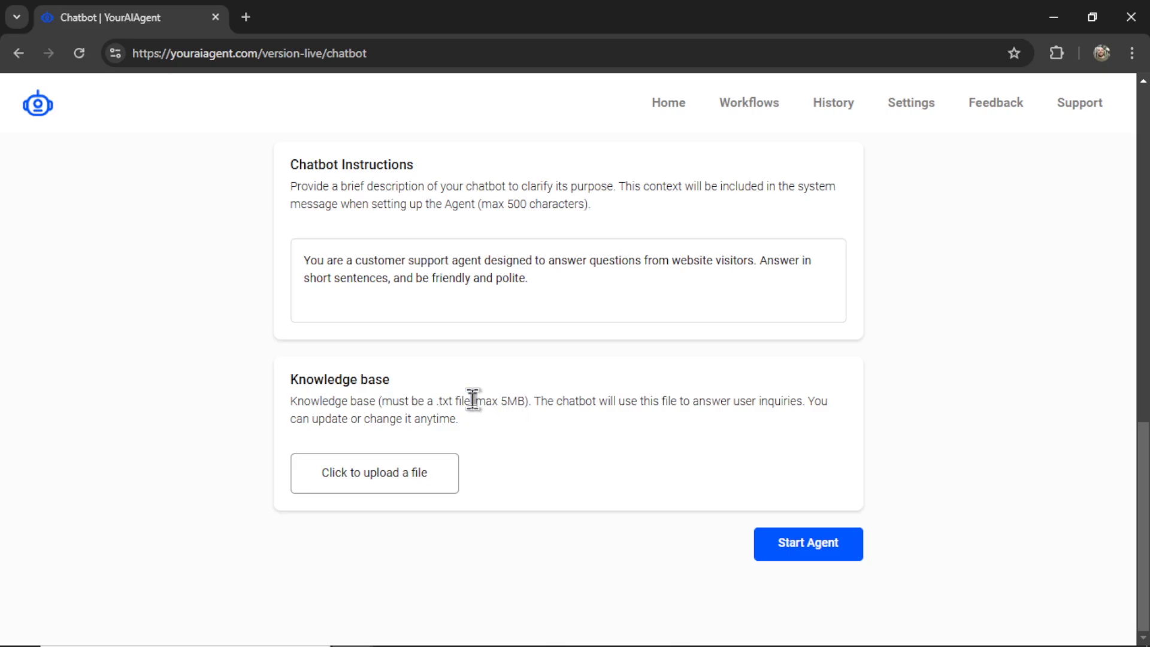
double_click(481, 400)
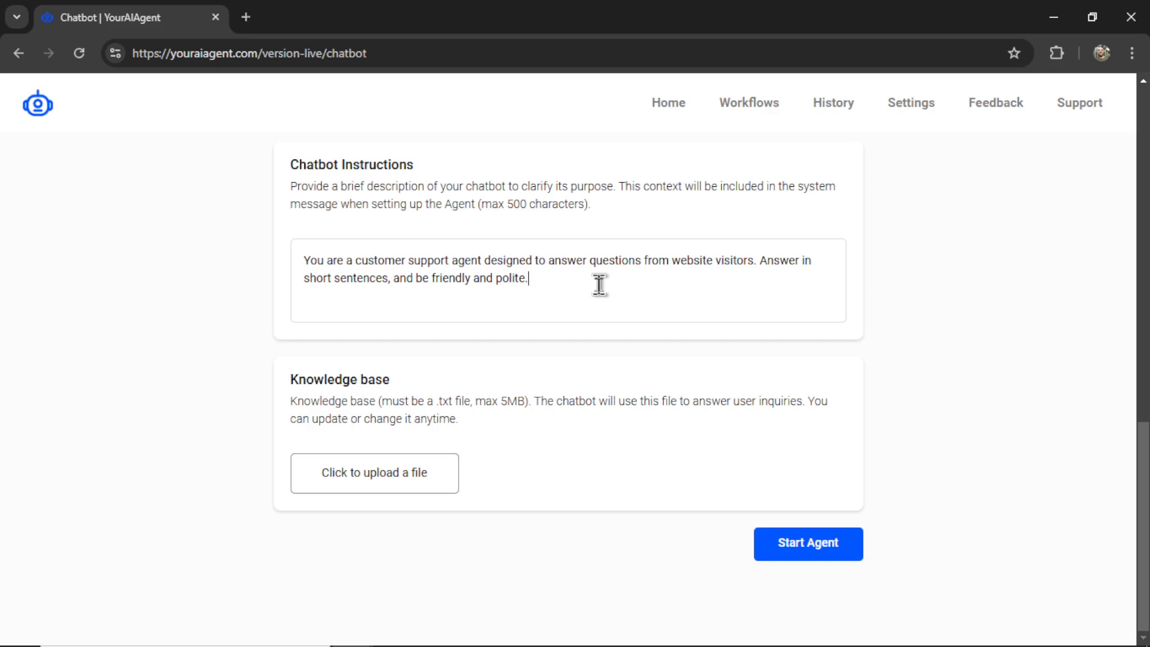
mouse_move(926, 388)
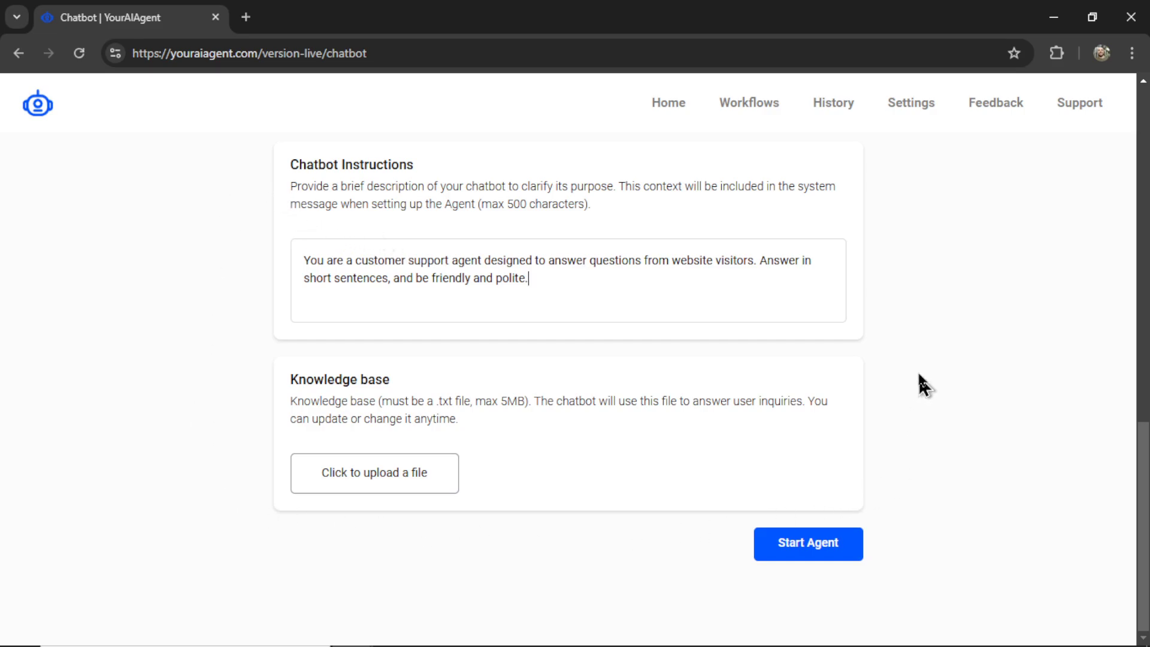
mouse_move(922, 433)
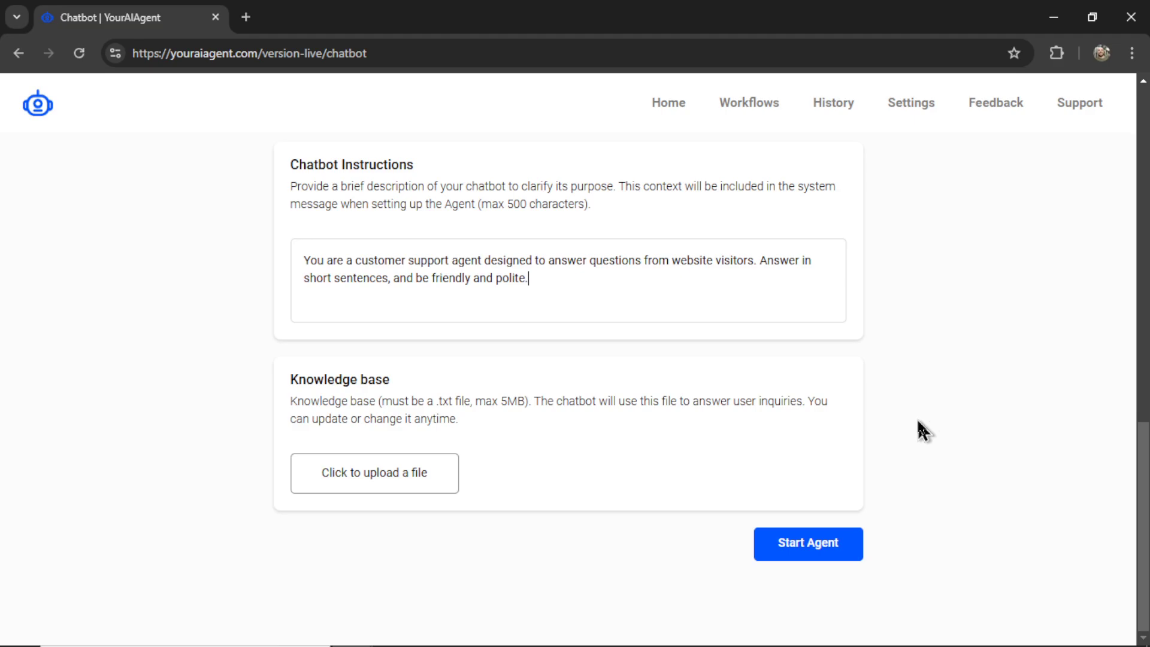
mouse_move(689, 406)
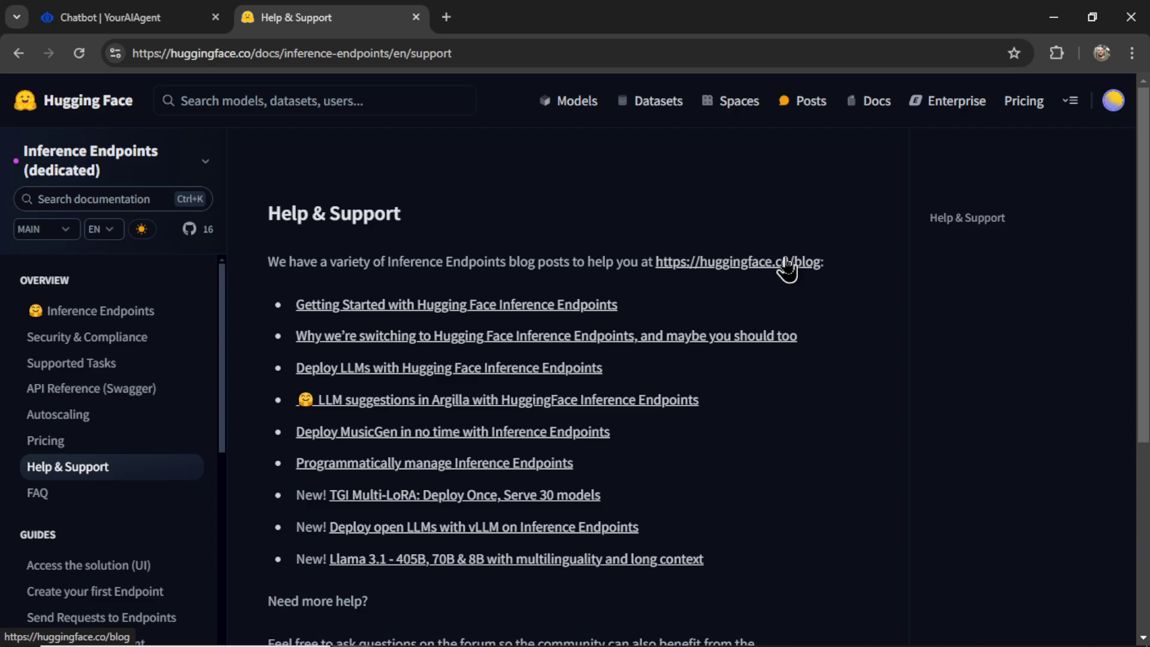
mouse_move(850, 286)
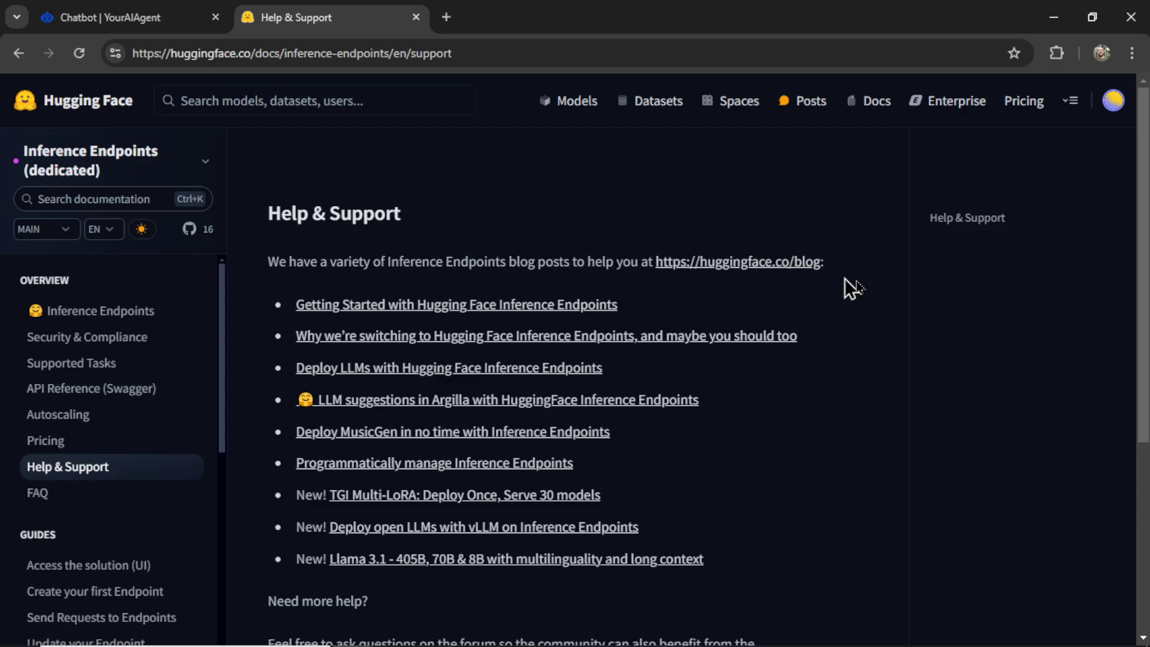
mouse_move(366, 153)
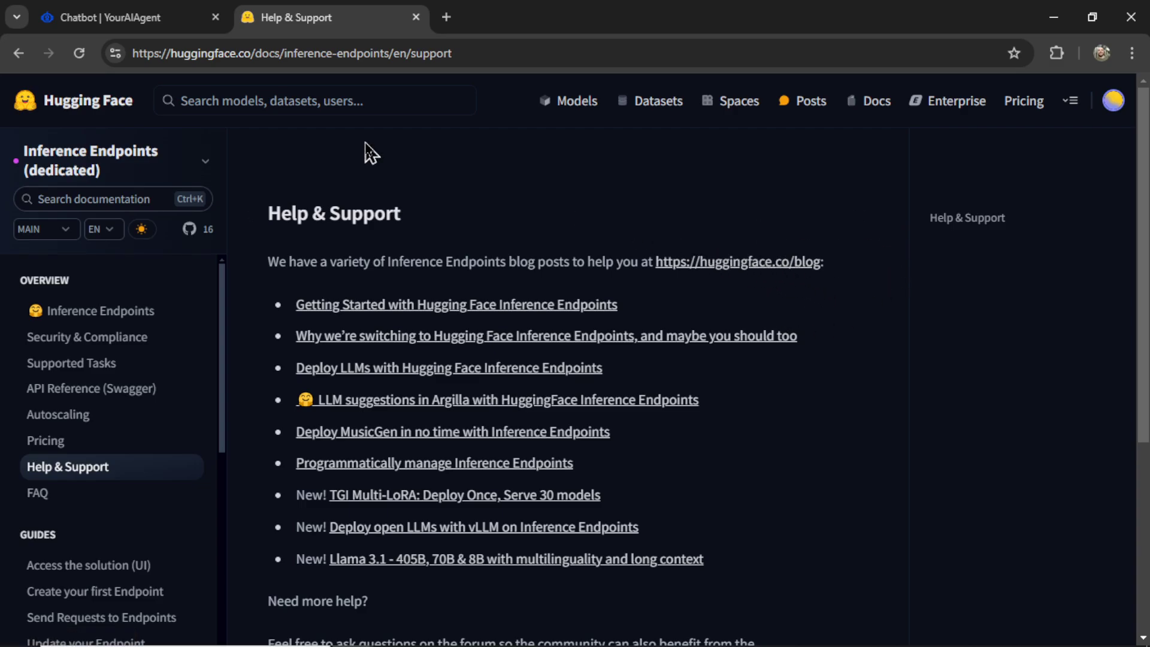
mouse_move(99, 316)
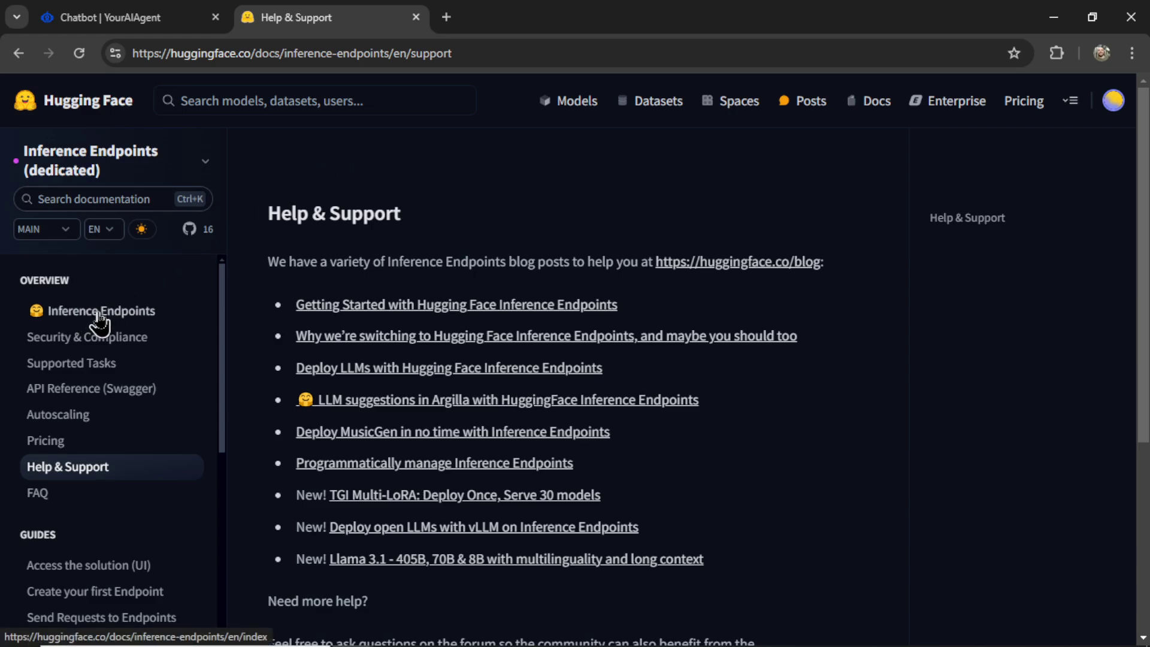
- Review the Inference Endpoints overview and Security & Compliance doc pages
left_click(103, 310)
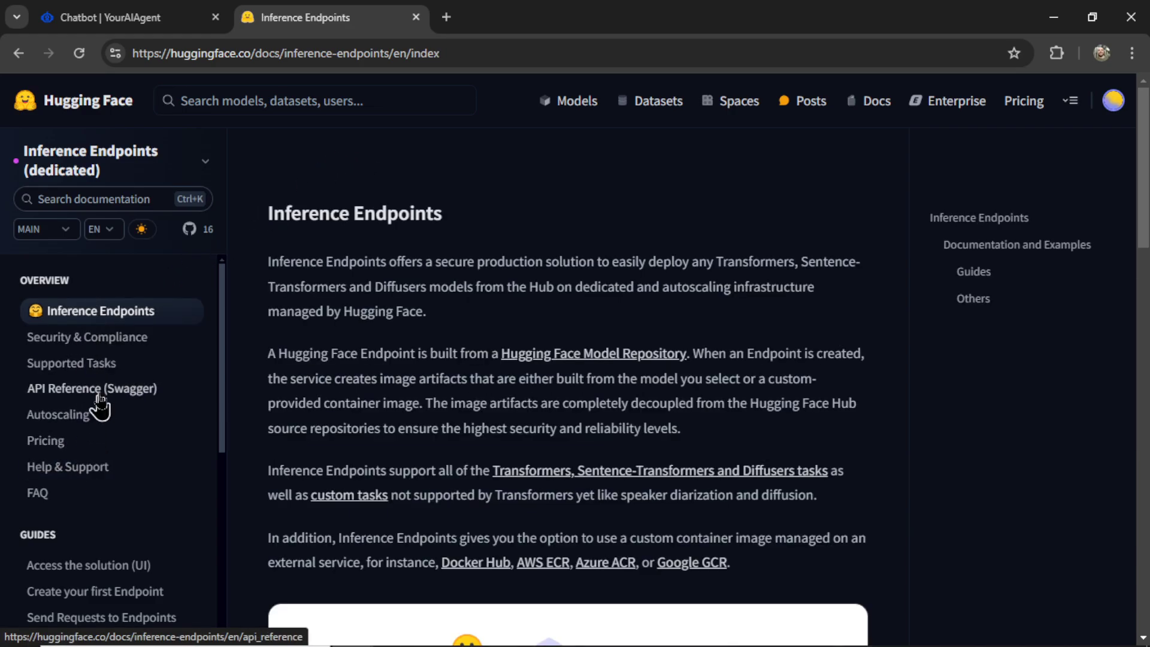
scroll("down", 3)
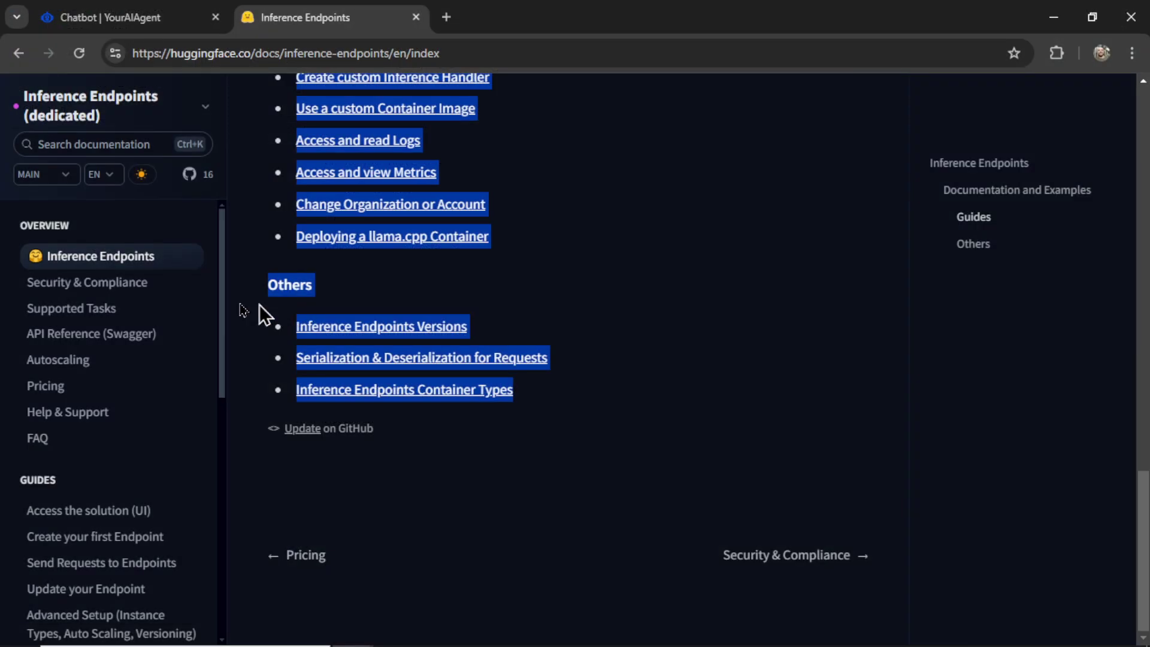
left_click(786, 555)
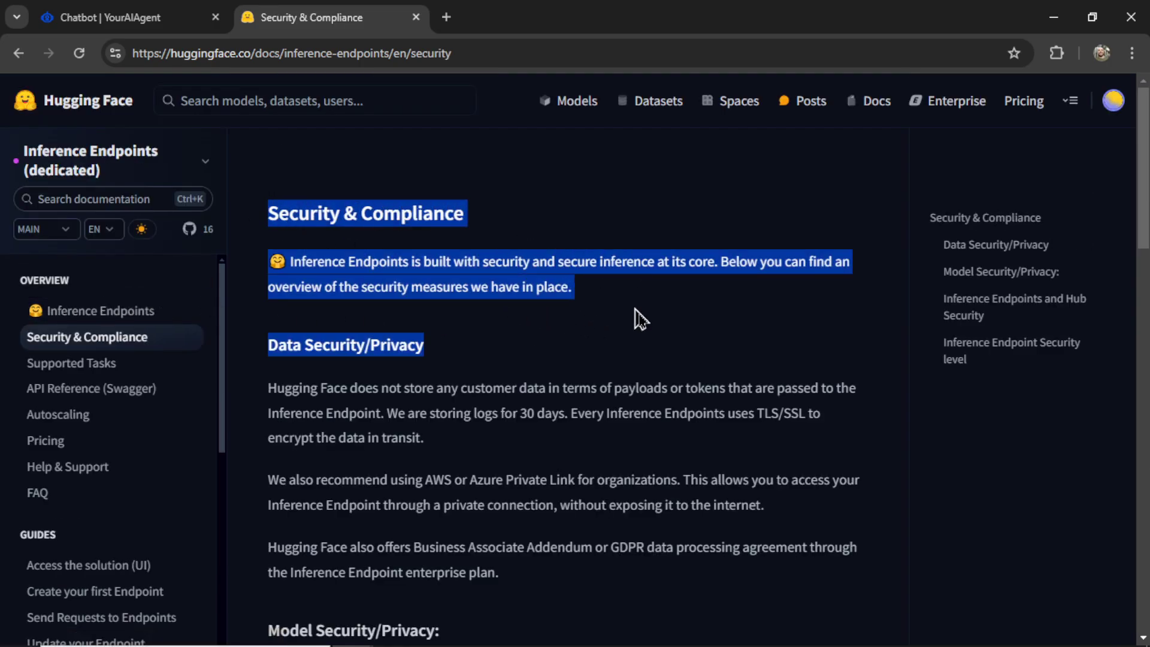
scroll("down", 3)
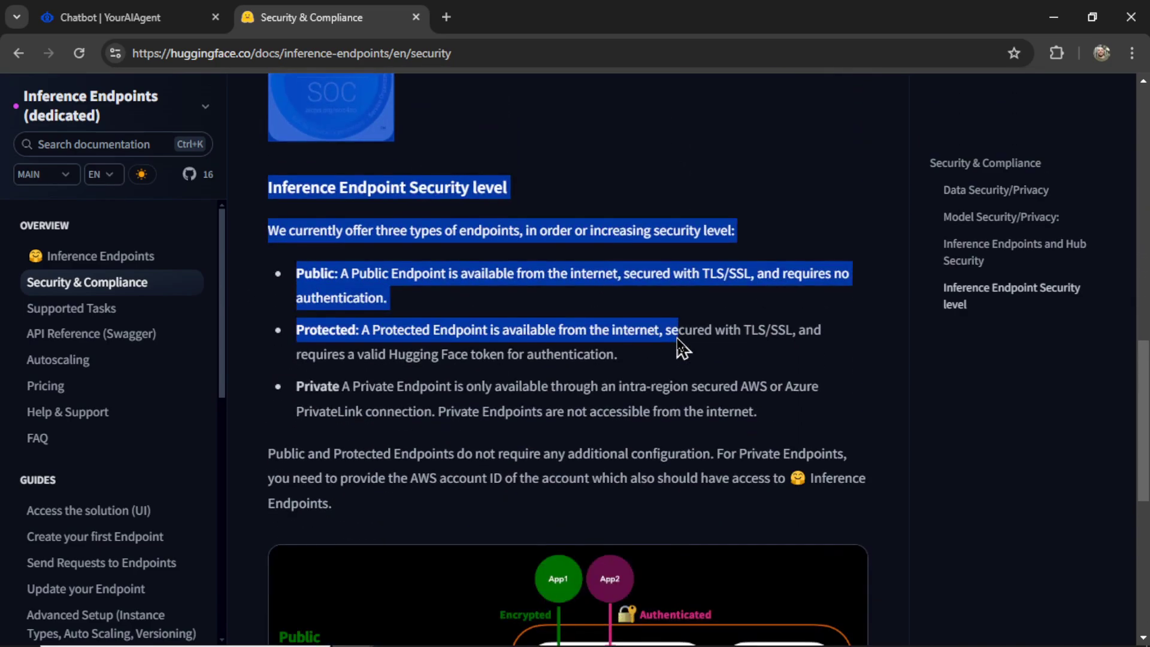
scroll("down", 3)
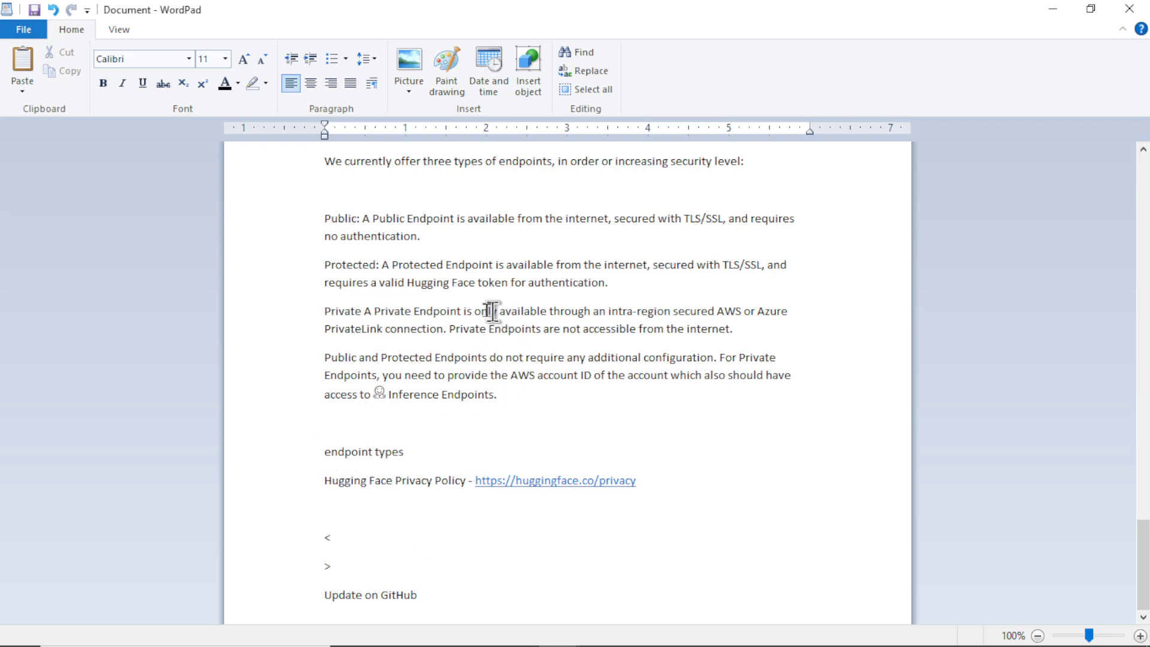
mouse_move(535, 394)
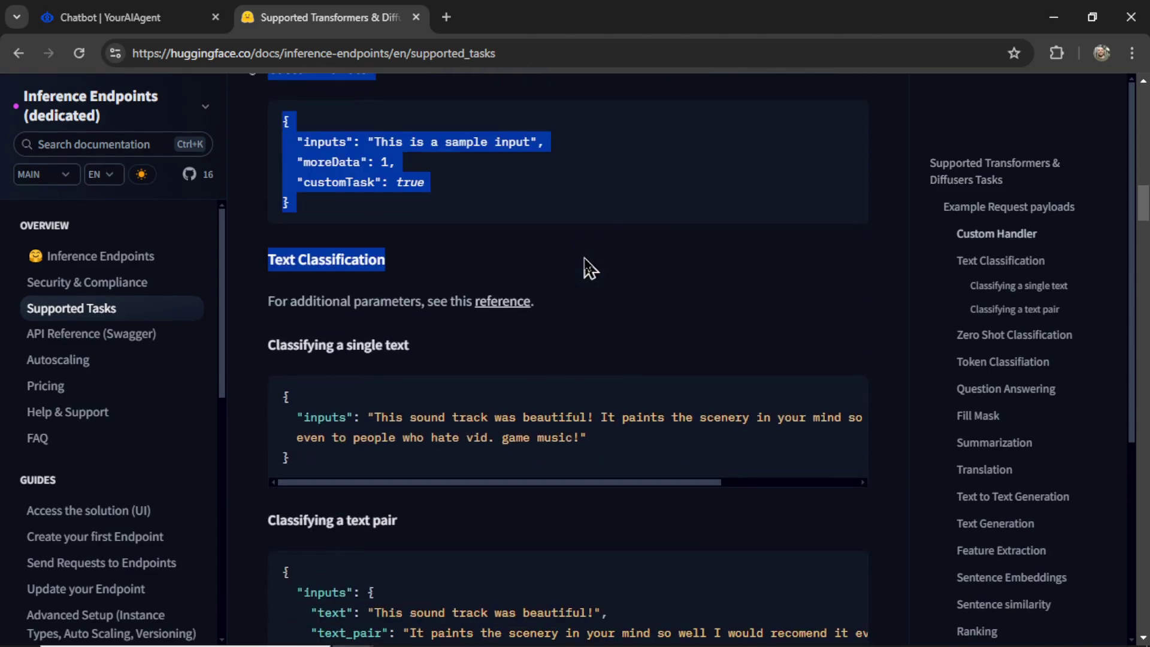
- Read down through the Supported Tasks request payload examples to the API Reference
scroll("down", 3)
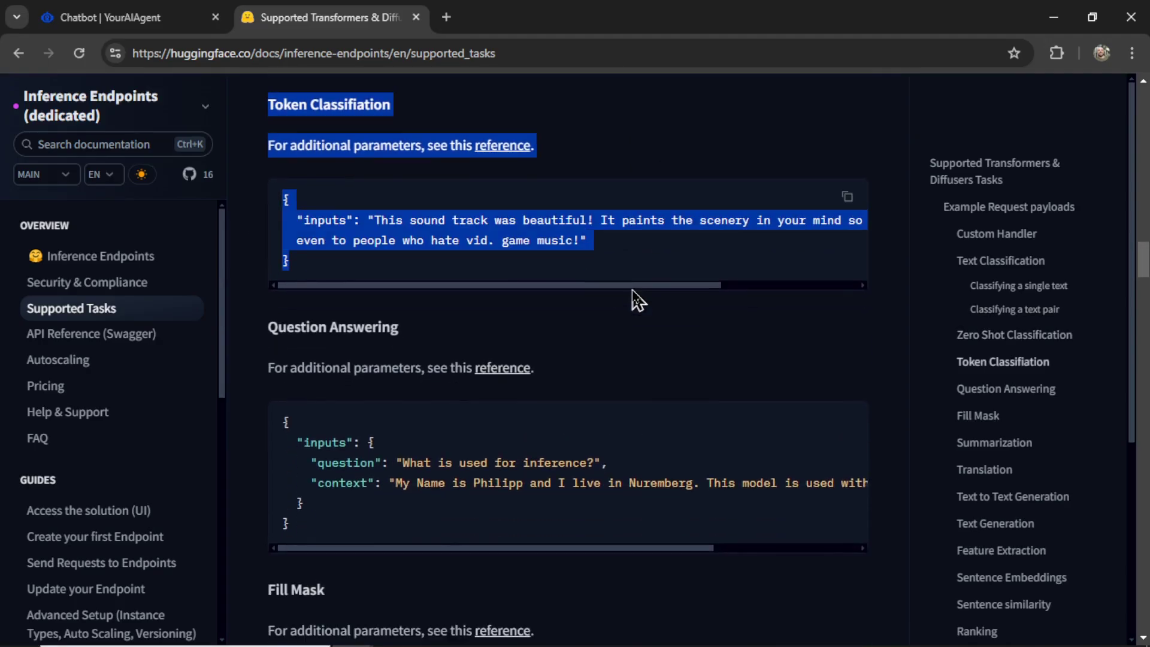
scroll("down", 3)
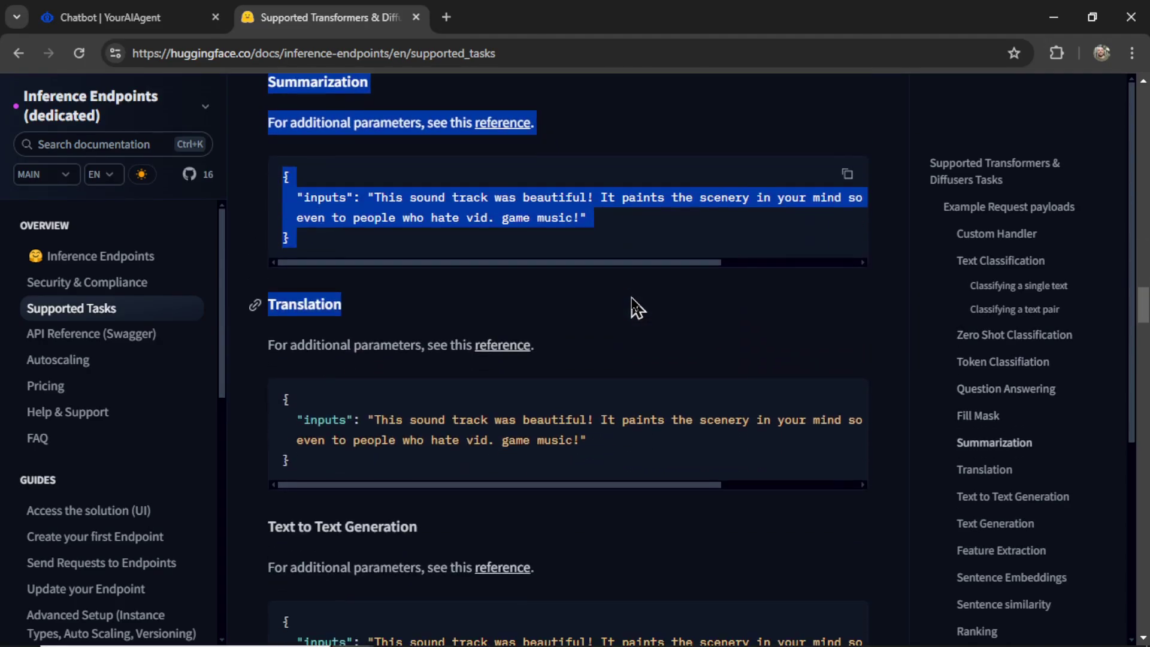
scroll("down", 3)
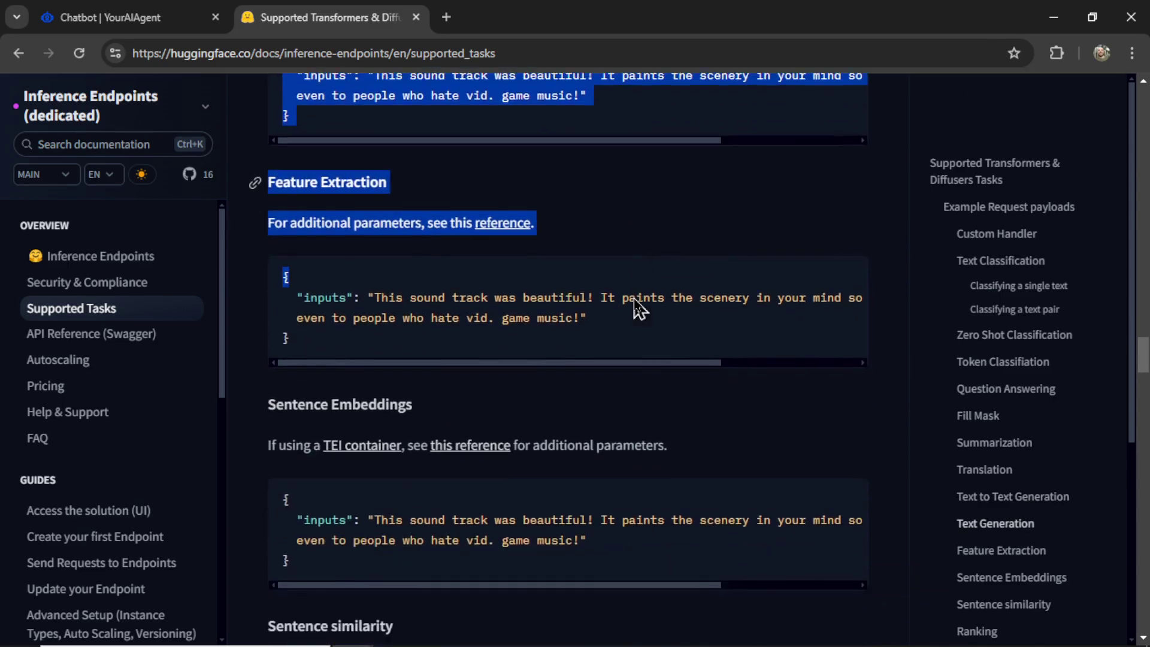
scroll("down", 3)
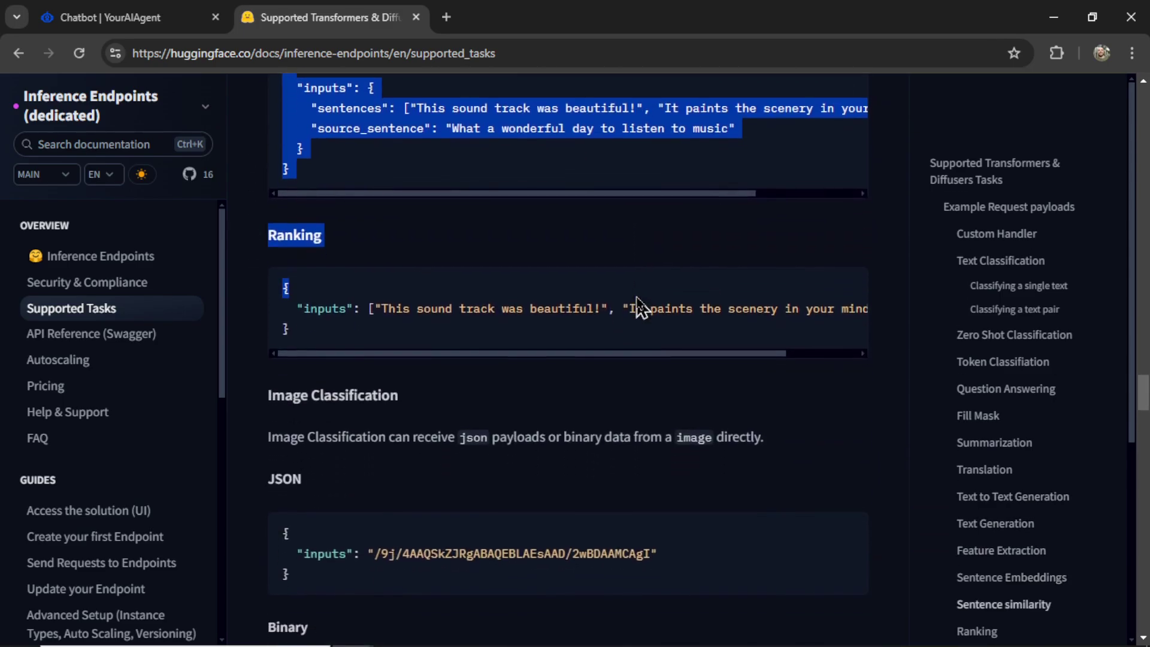
scroll("down", 3)
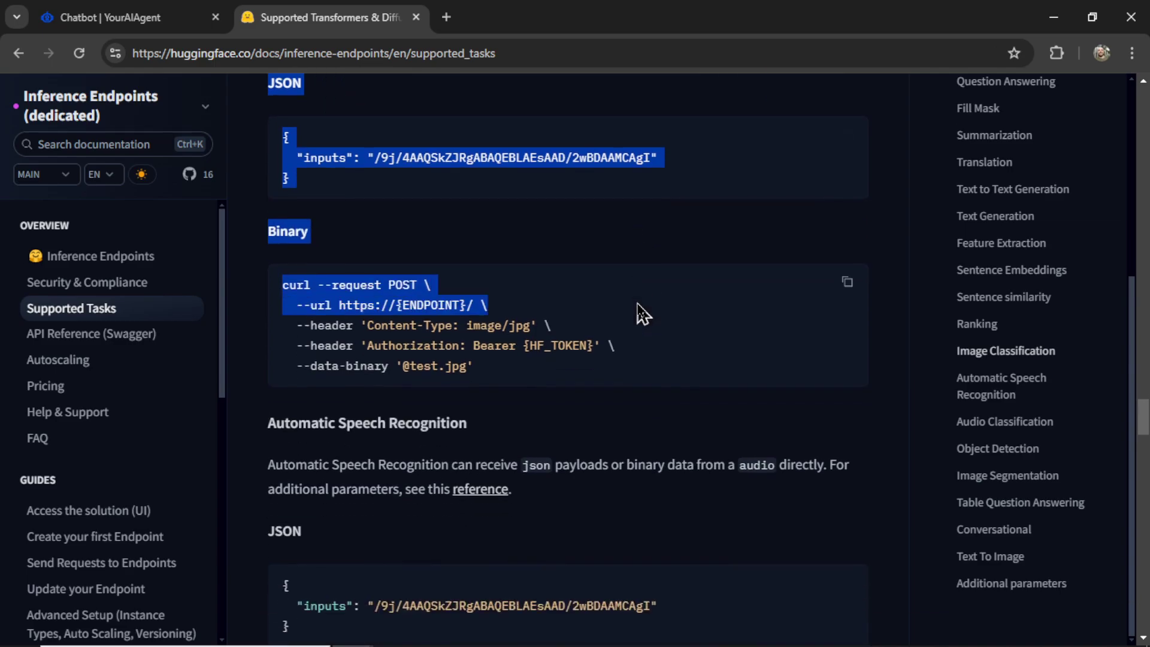
scroll("down", 3)
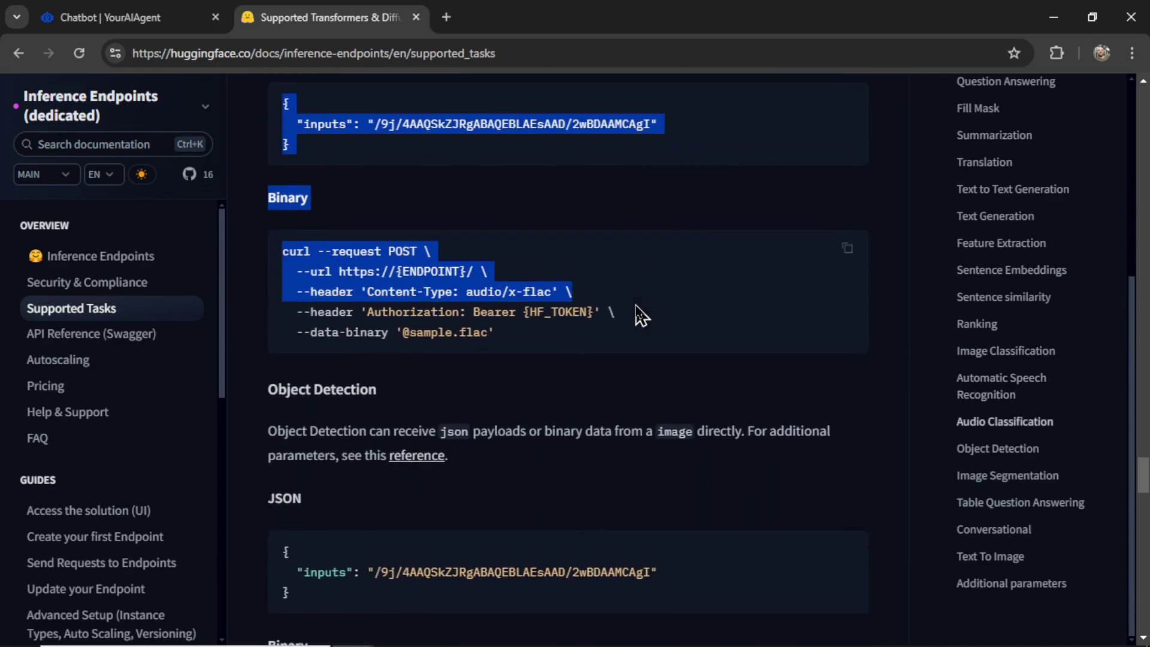
scroll("down", 3)
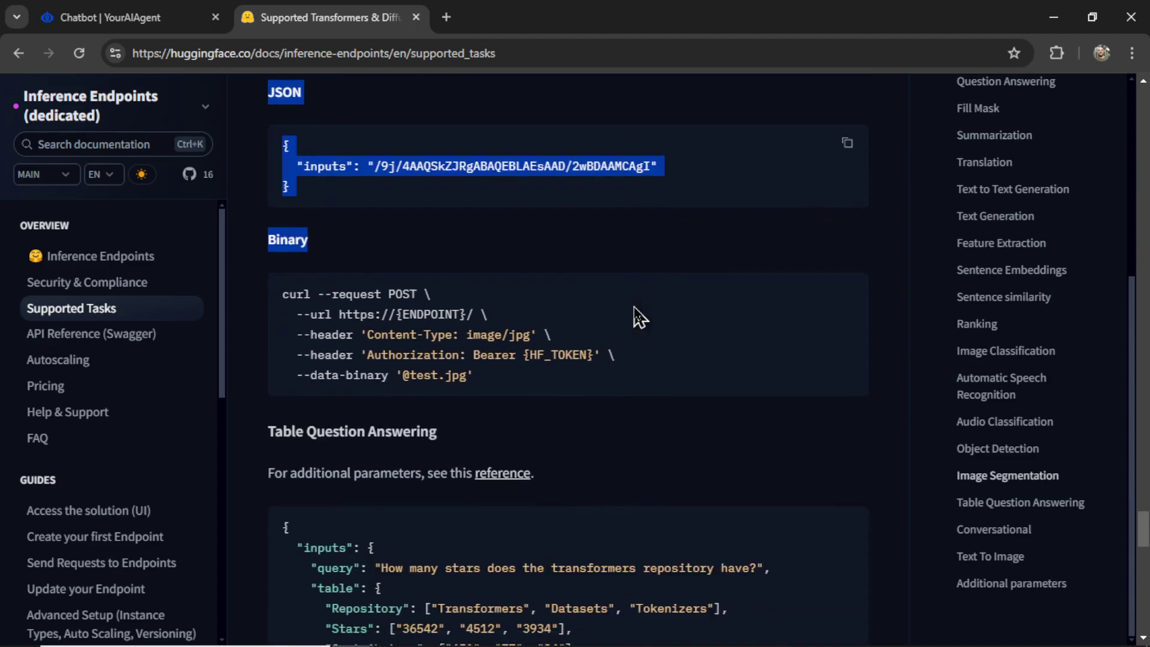
scroll("down", 3)
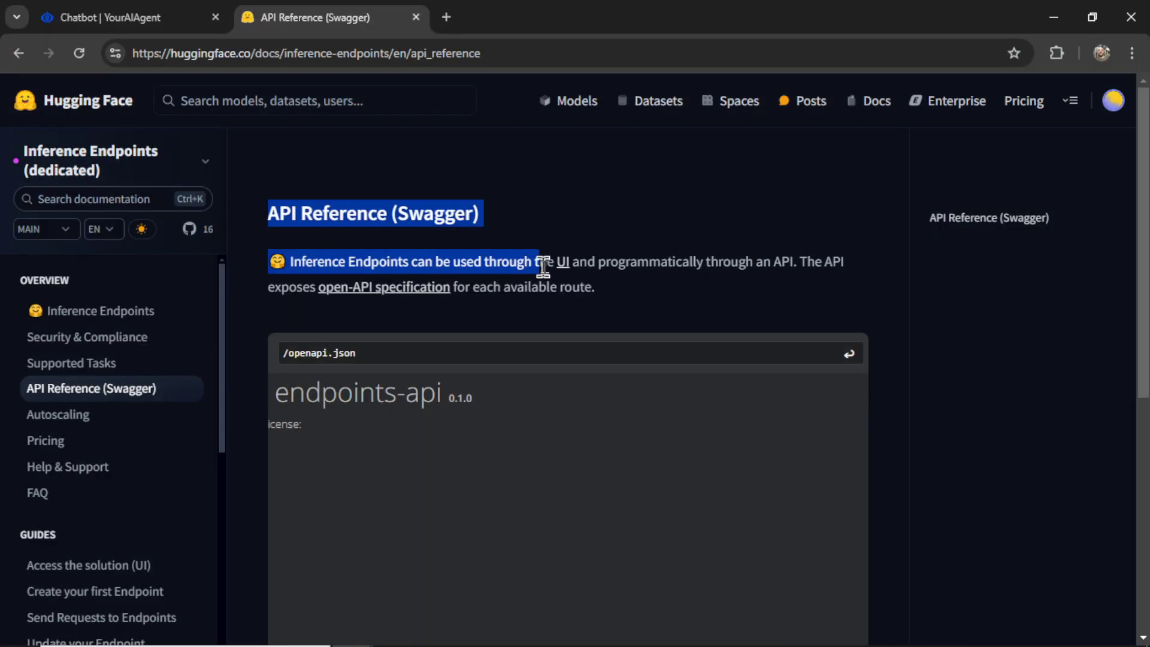
- Review the pasted API Reference text in WordPad and start saving the document
scroll("down", 3)
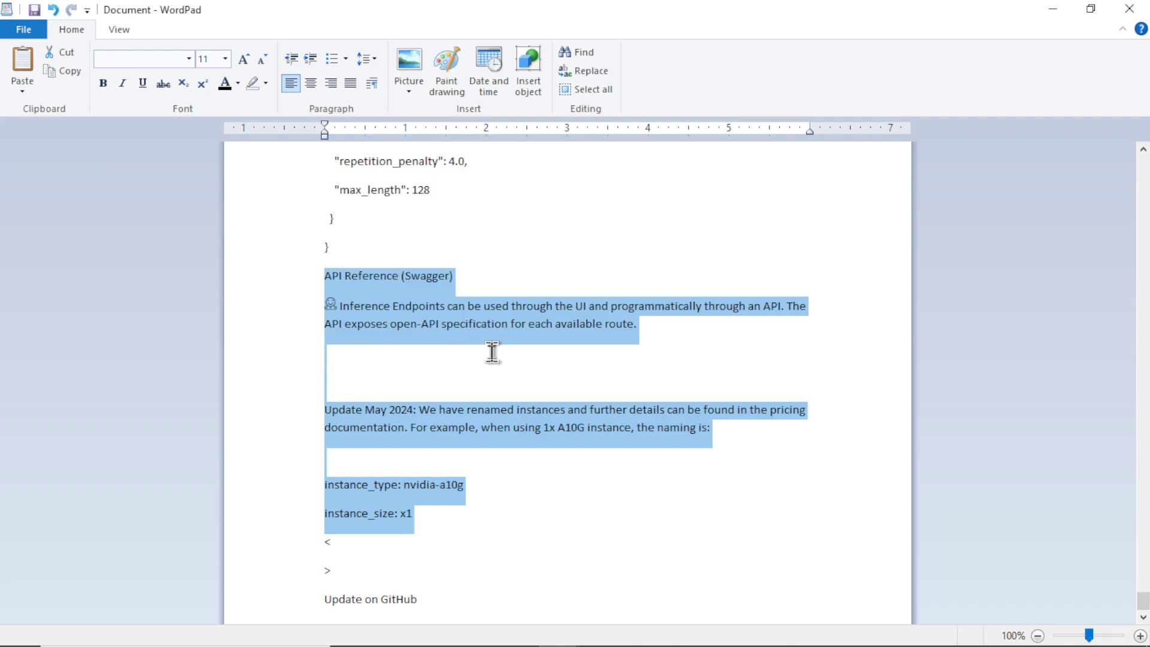
mouse_move(538, 363)
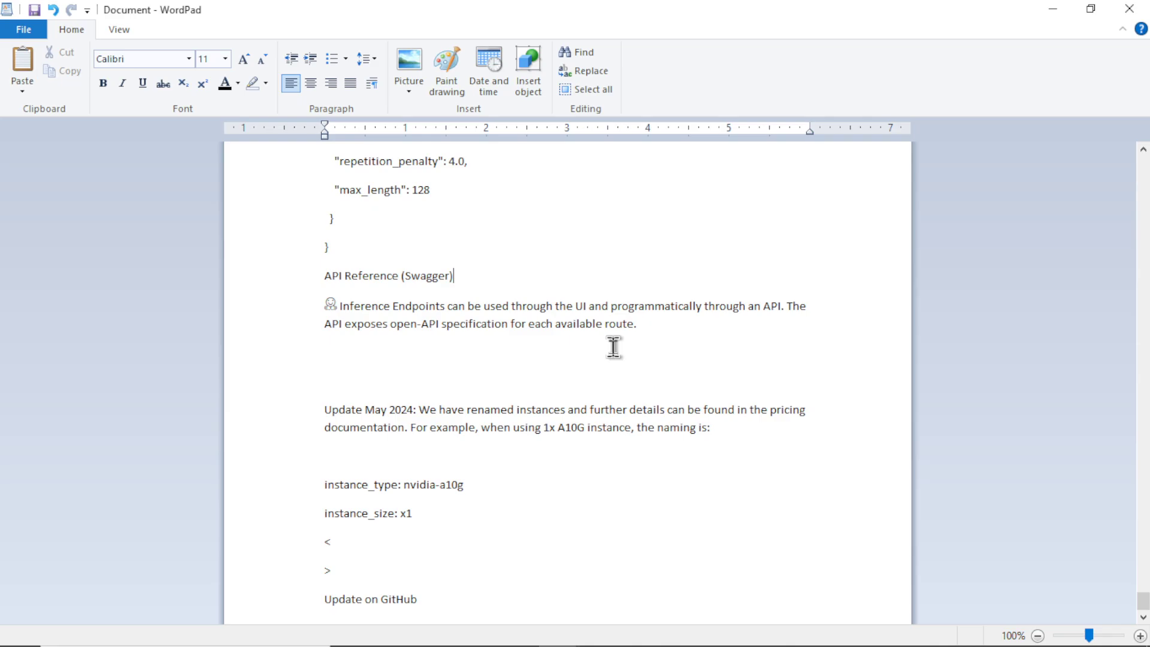
left_click(23, 29)
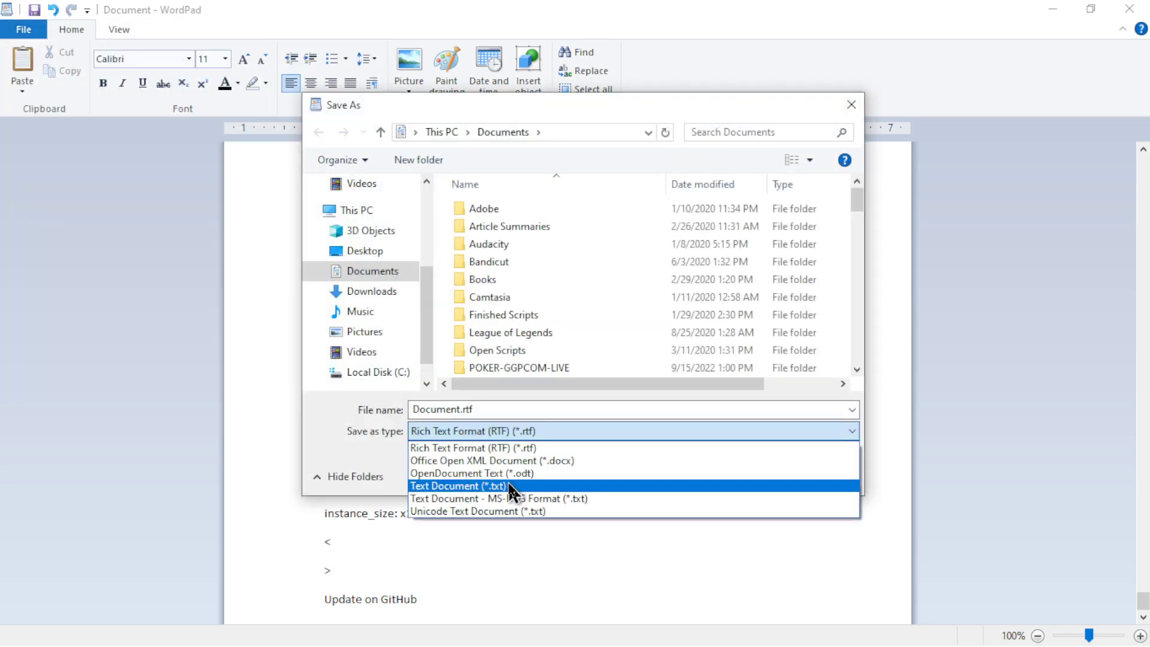
- Save the notes as Text Document 'knowledgebase-youraiagent.txt' in Documents
left_click(456, 484)
type("knowledgebase-youraiagent")
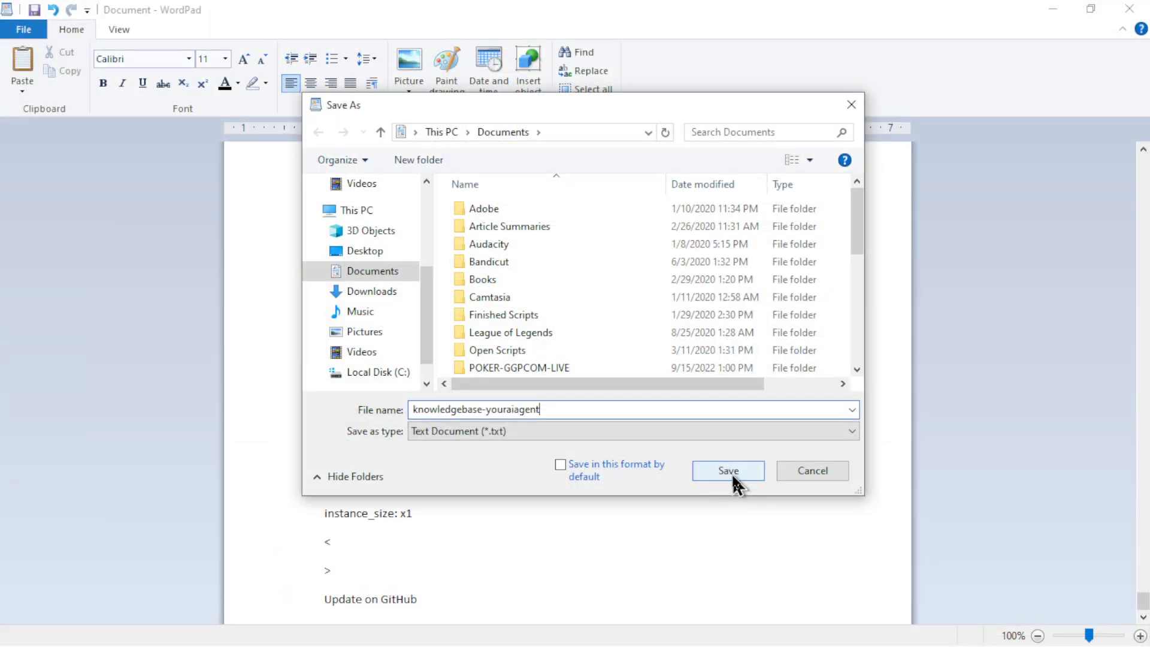
left_click(727, 470)
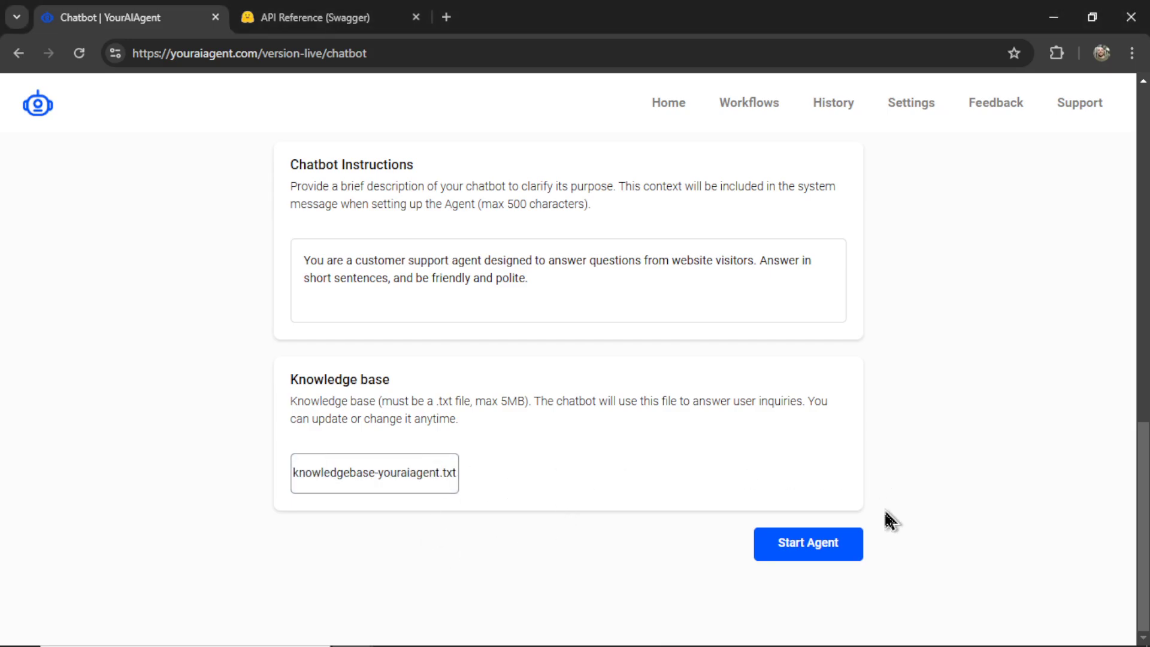
- Start the chatbot agent and copy its generated website embed code
left_click(807, 544)
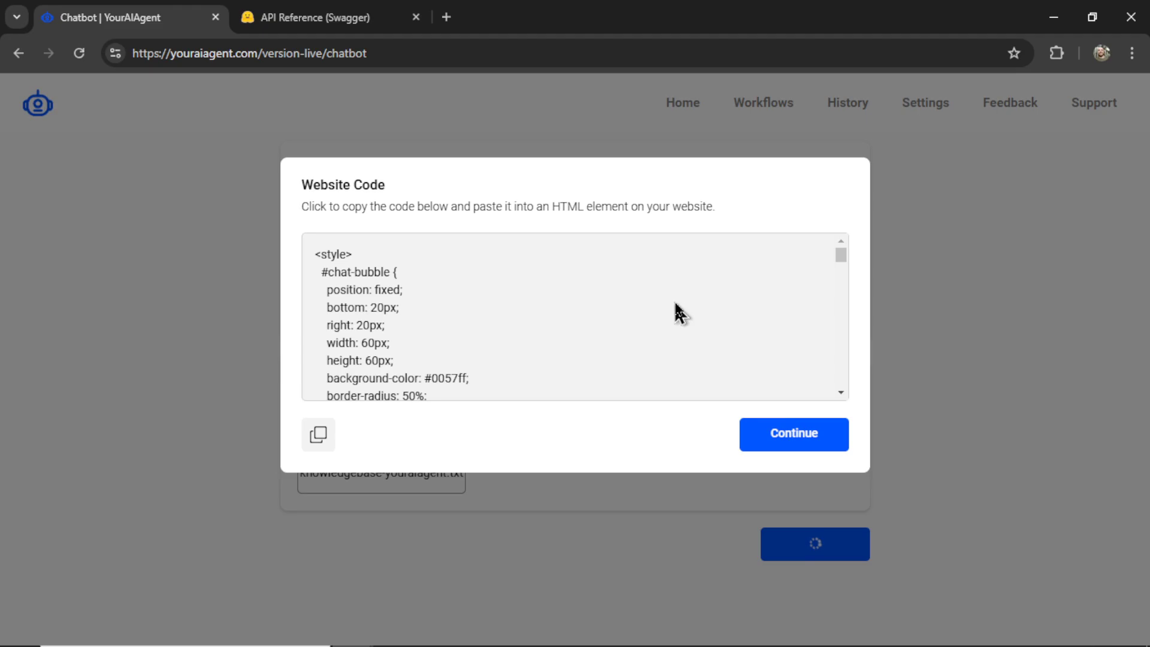
mouse_move(616, 304)
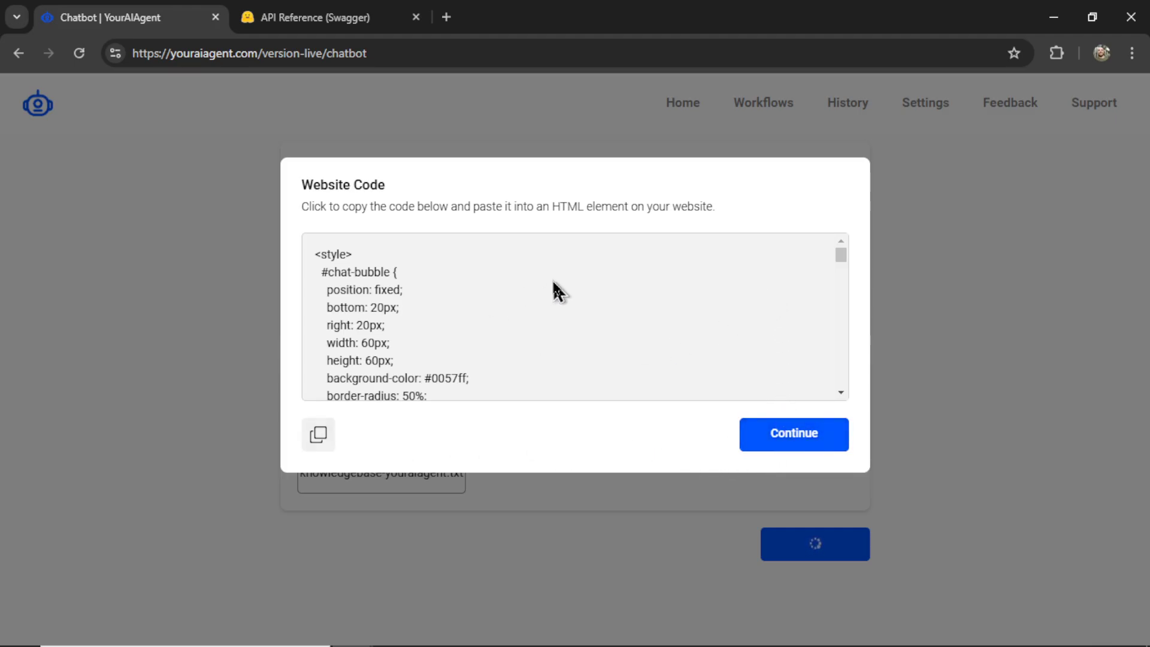
left_click(318, 434)
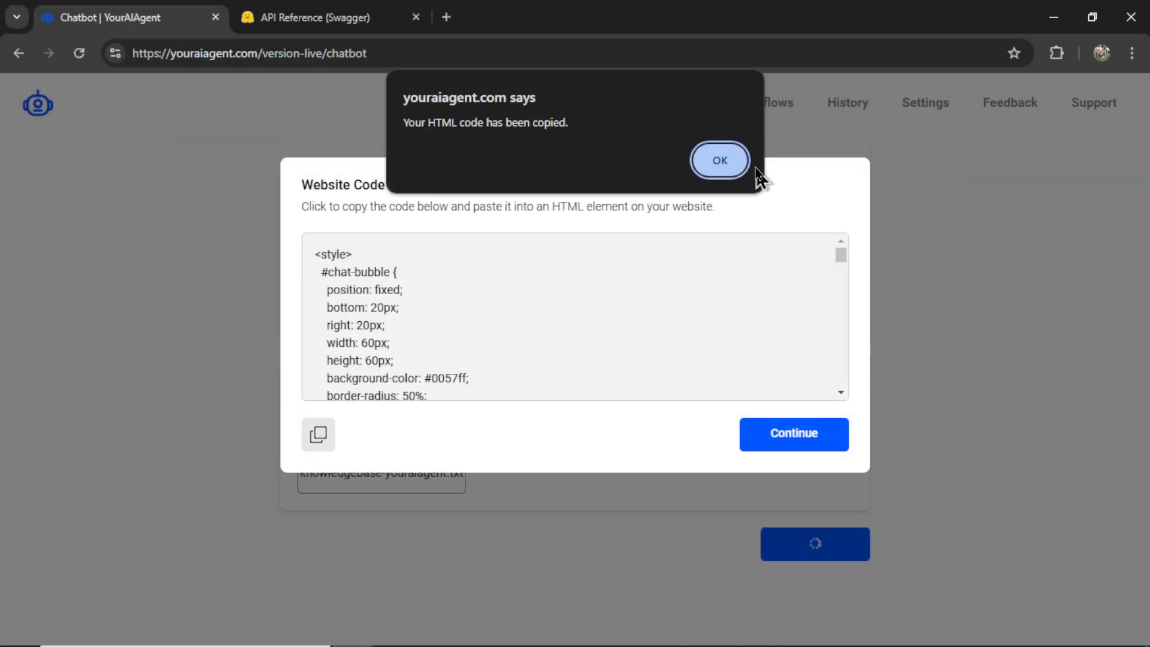
left_click(719, 159)
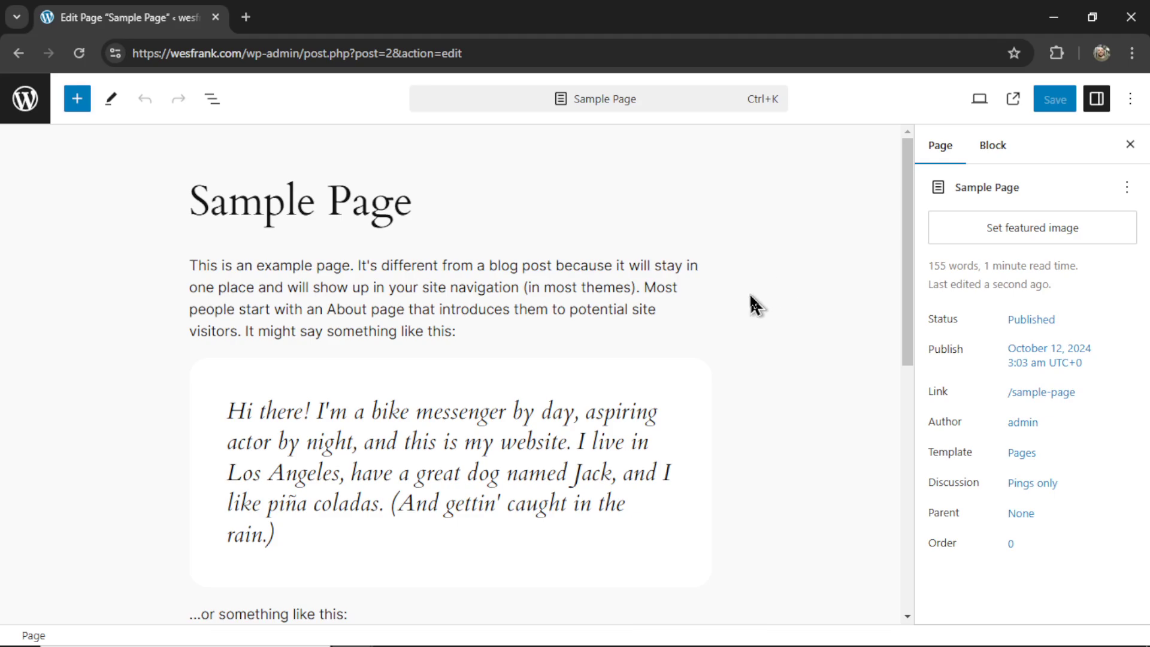
mouse_move(485, 203)
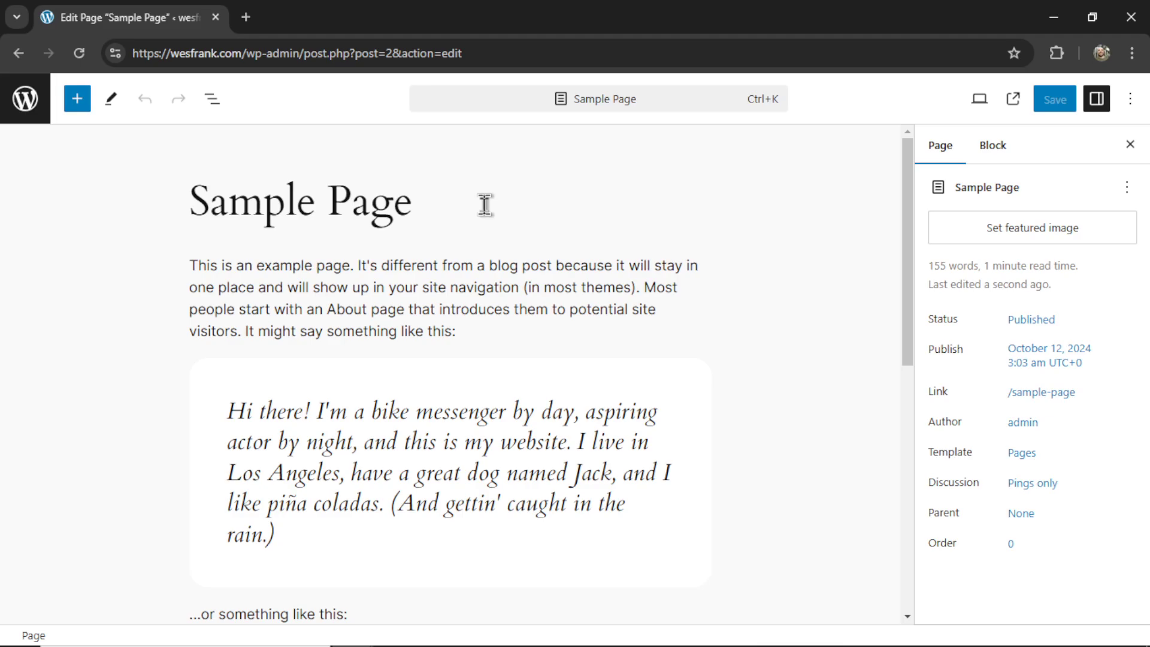
- Add a Custom HTML block at the bottom of the Sample Page for the chatbot code
scroll("down", 3)
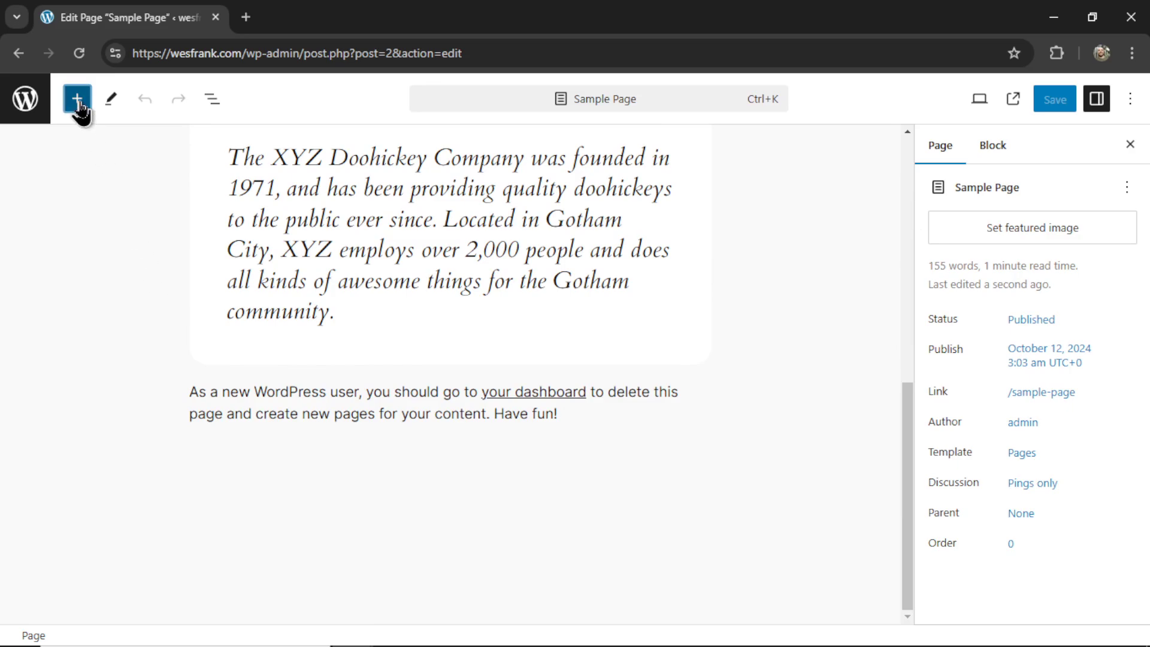
left_click(77, 98)
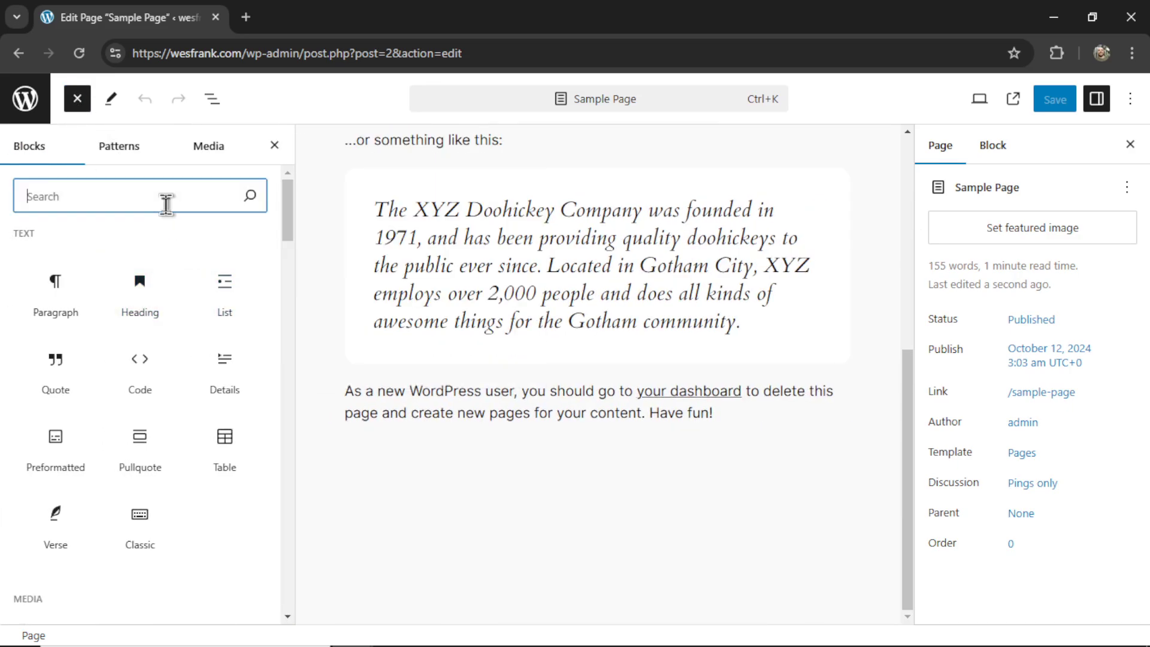
type("html")
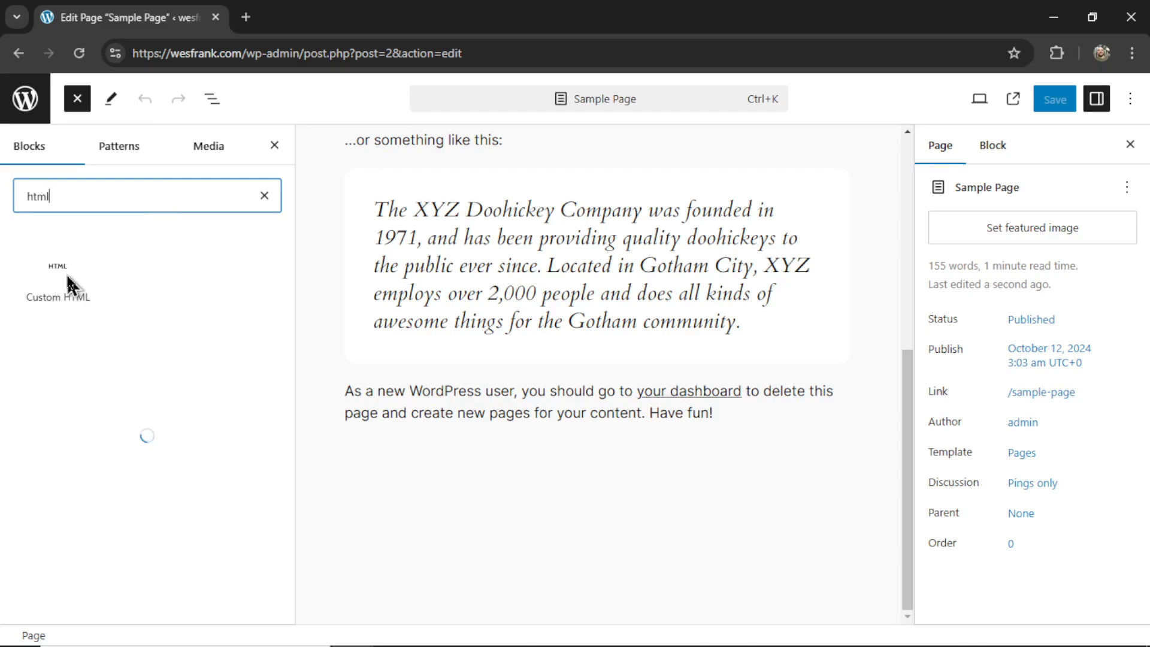
left_click(58, 282)
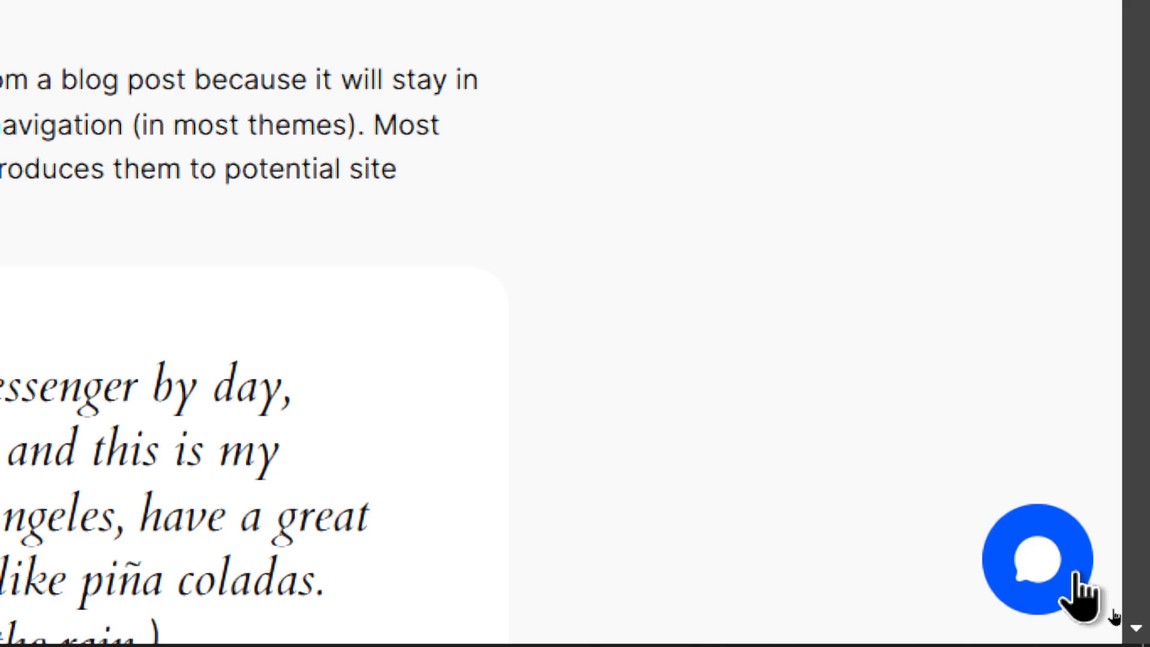
- Ask Ava about setting up the inference API and read her step-by-step reply
left_click(1036, 557)
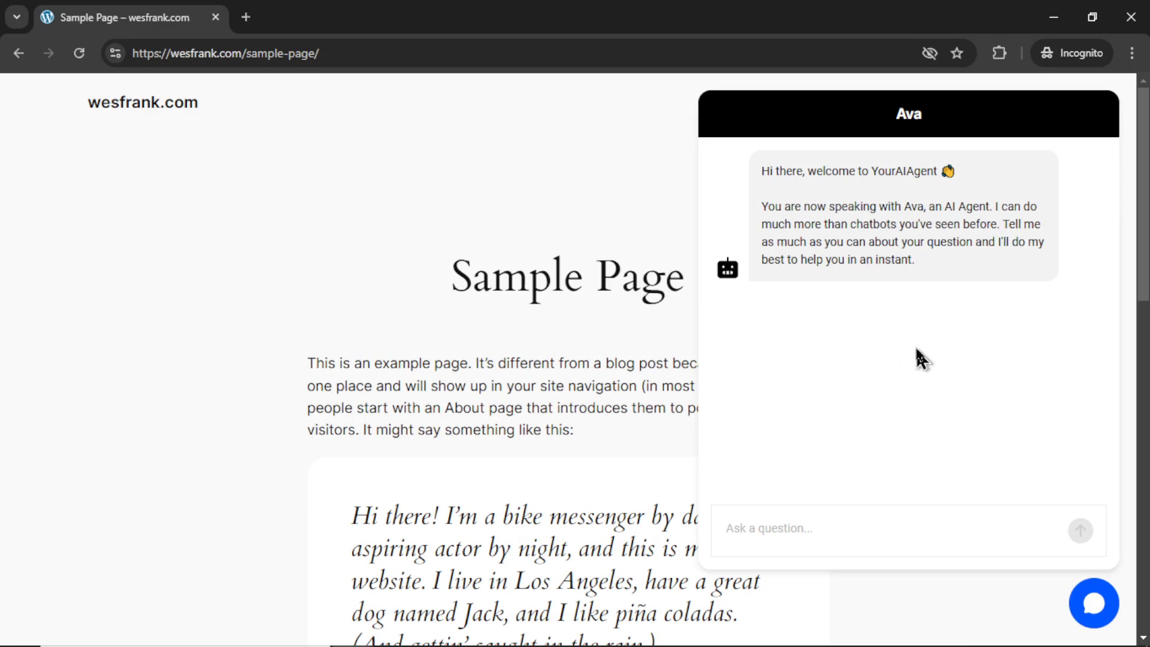
mouse_move(885, 388)
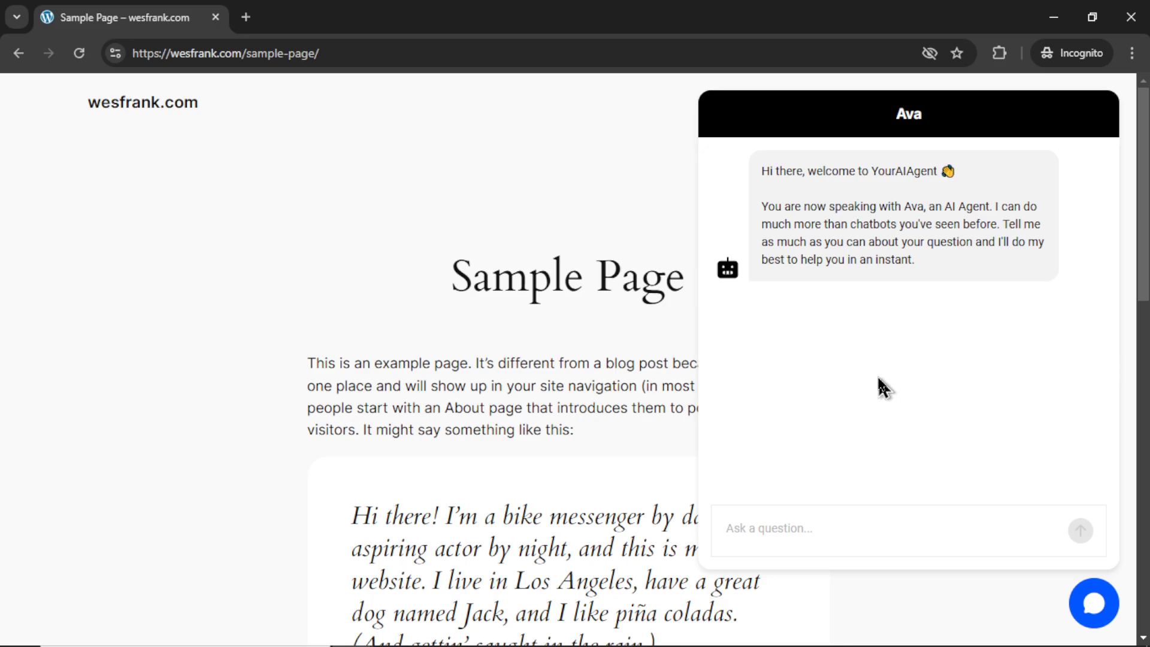
mouse_move(901, 413)
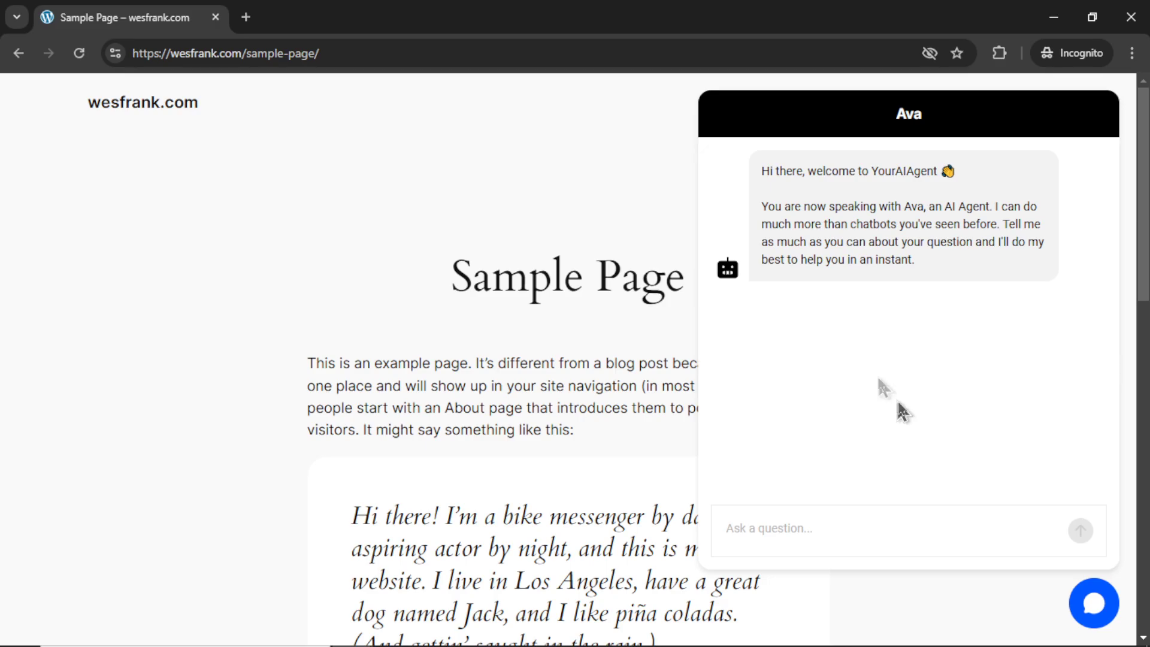
mouse_move(452, 285)
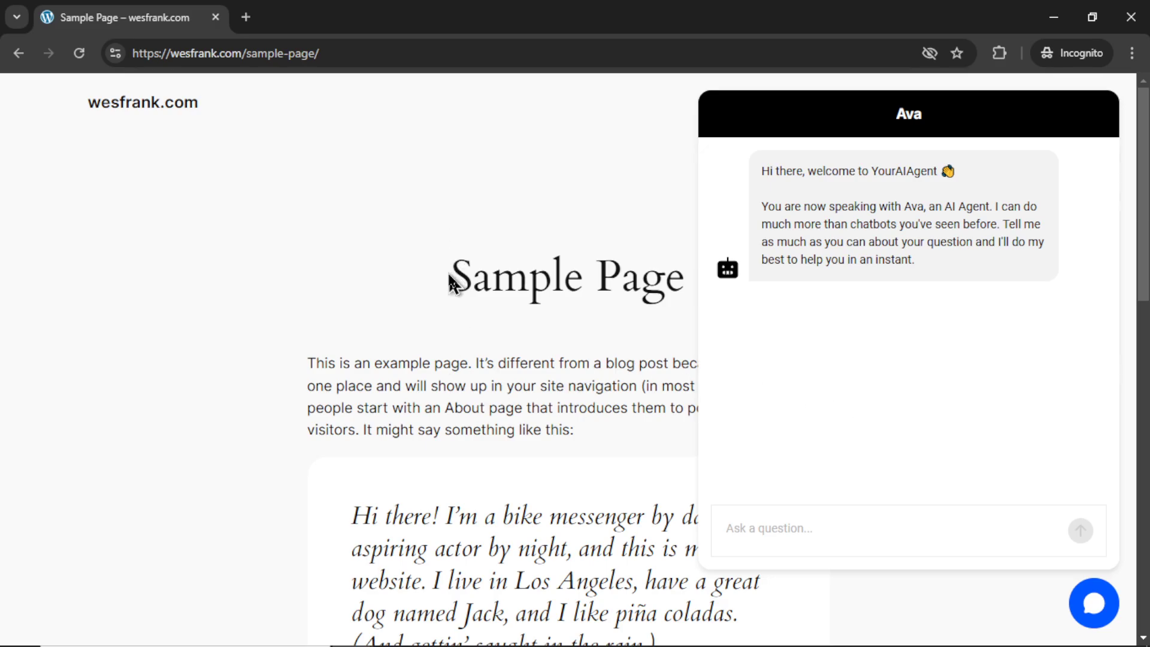
mouse_move(514, 279)
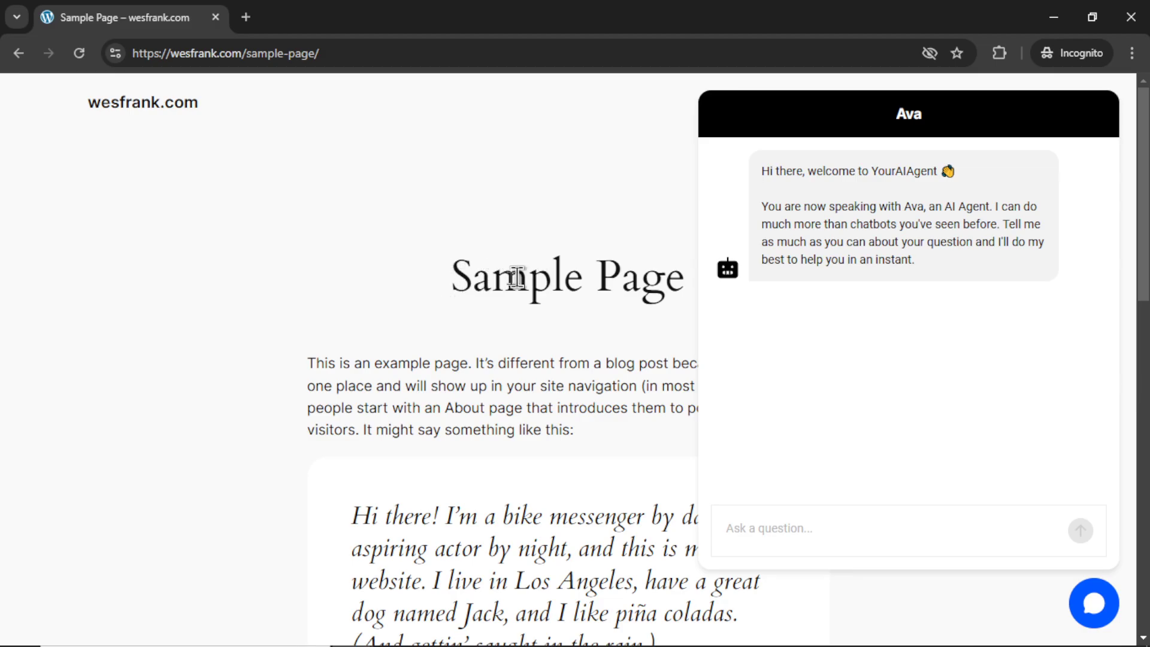
mouse_move(502, 277)
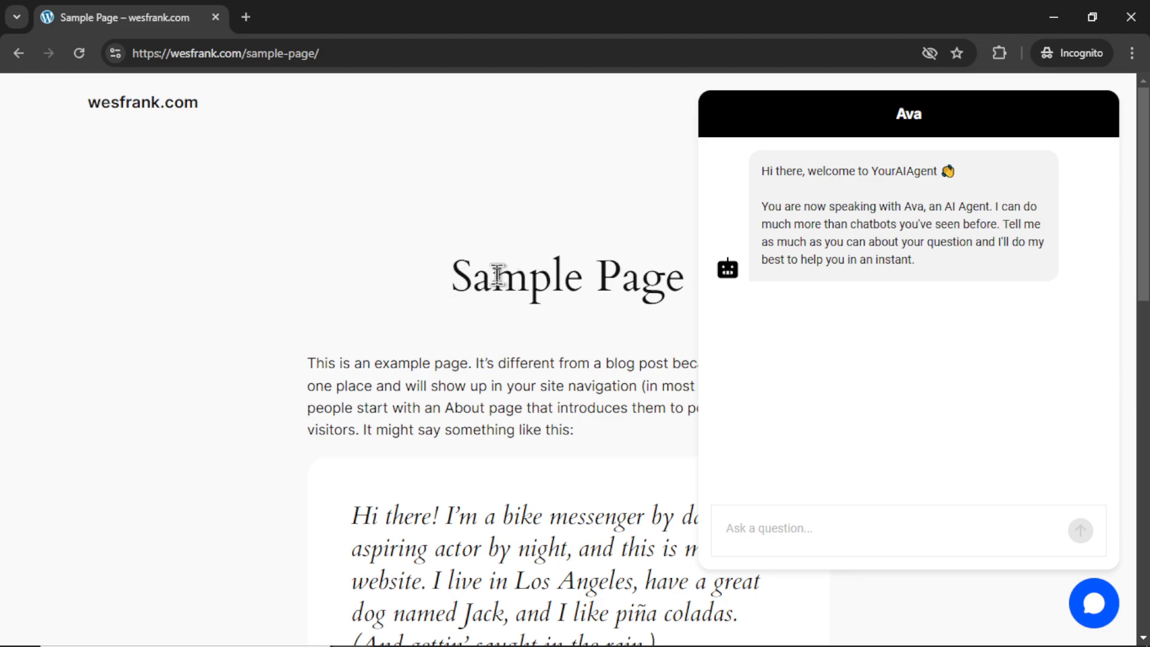
mouse_move(831, 536)
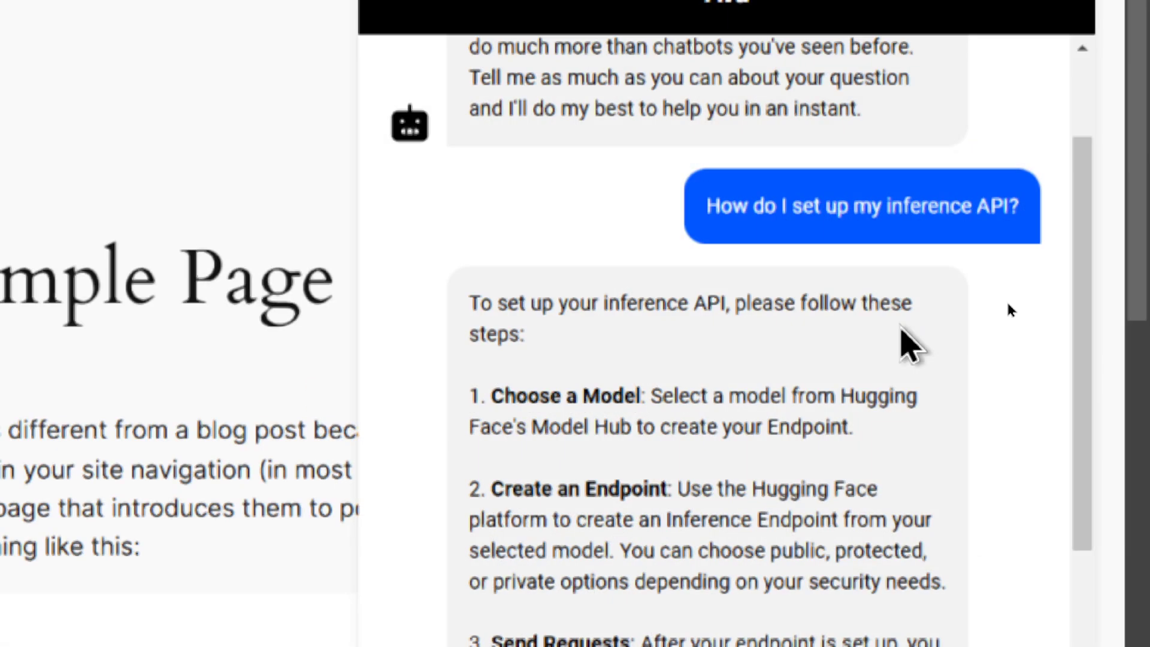
scroll("down", 3)
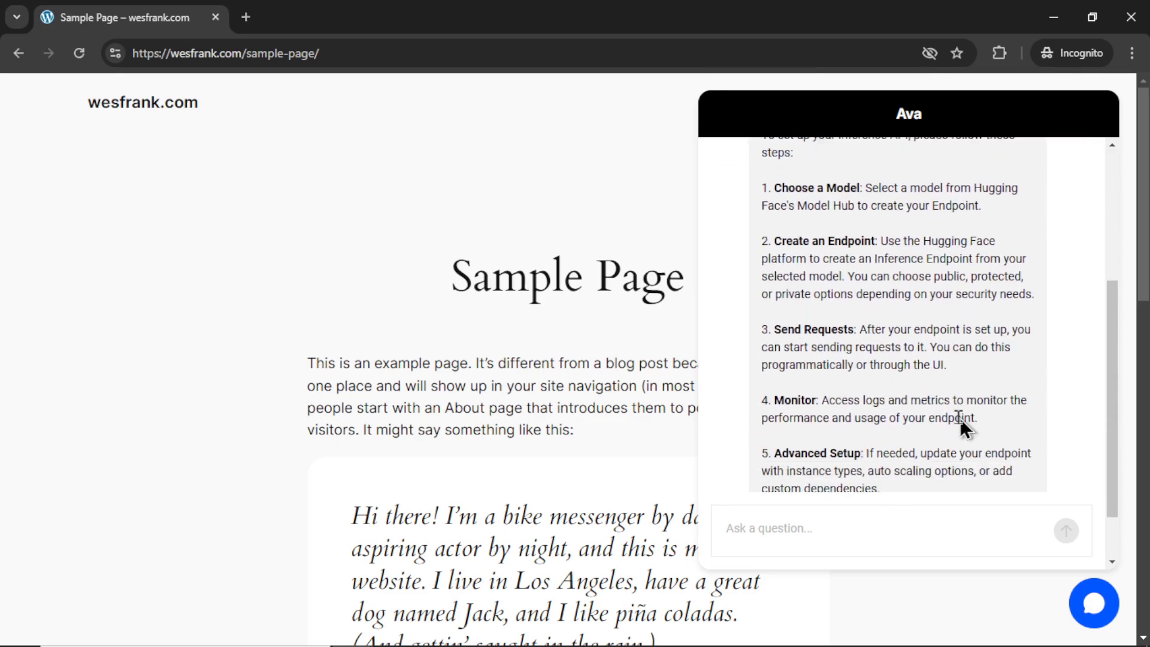
scroll("down", 3)
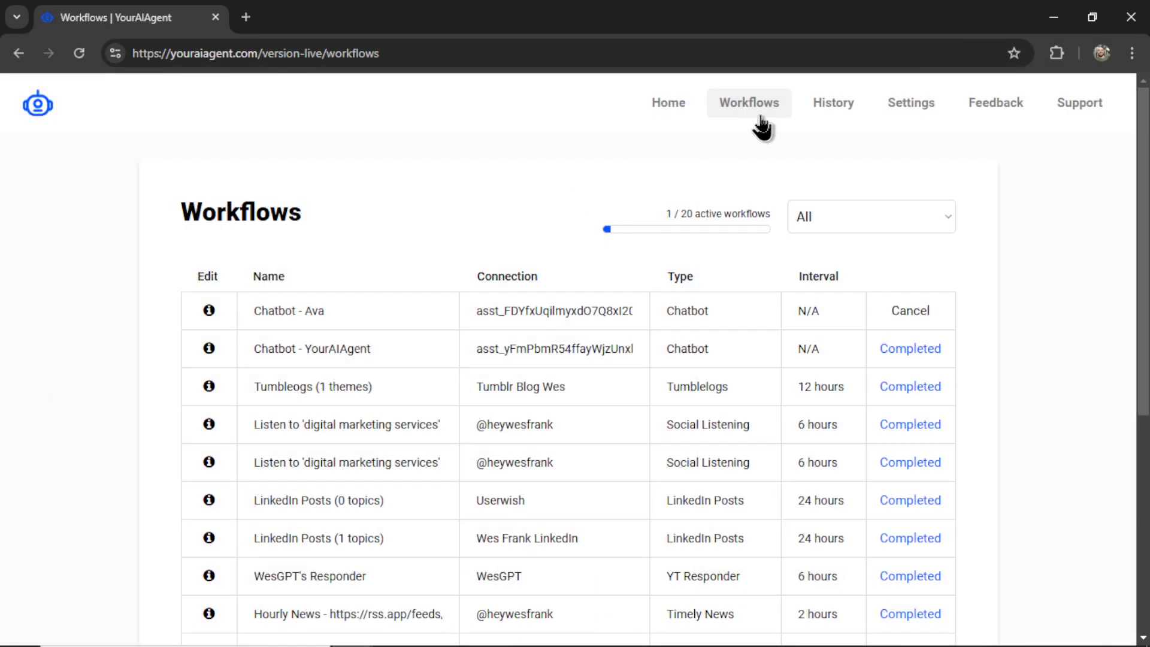
mouse_move(208, 318)
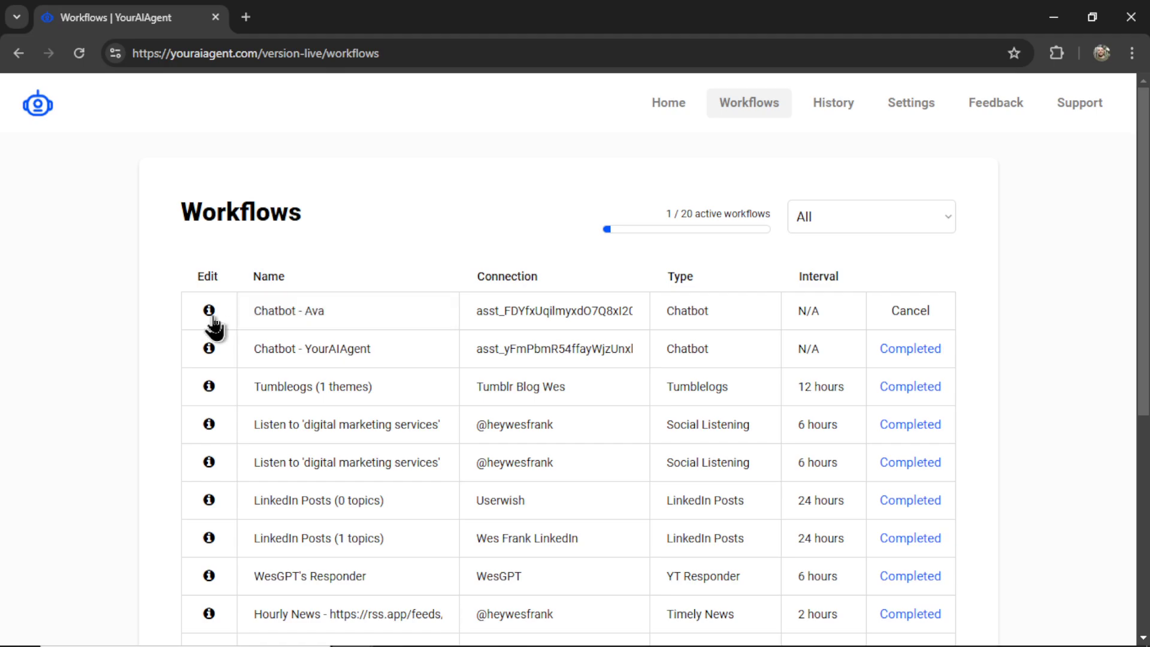
- Open the Chatbot - Ava workflow's settings from the Workflows list
left_click(207, 312)
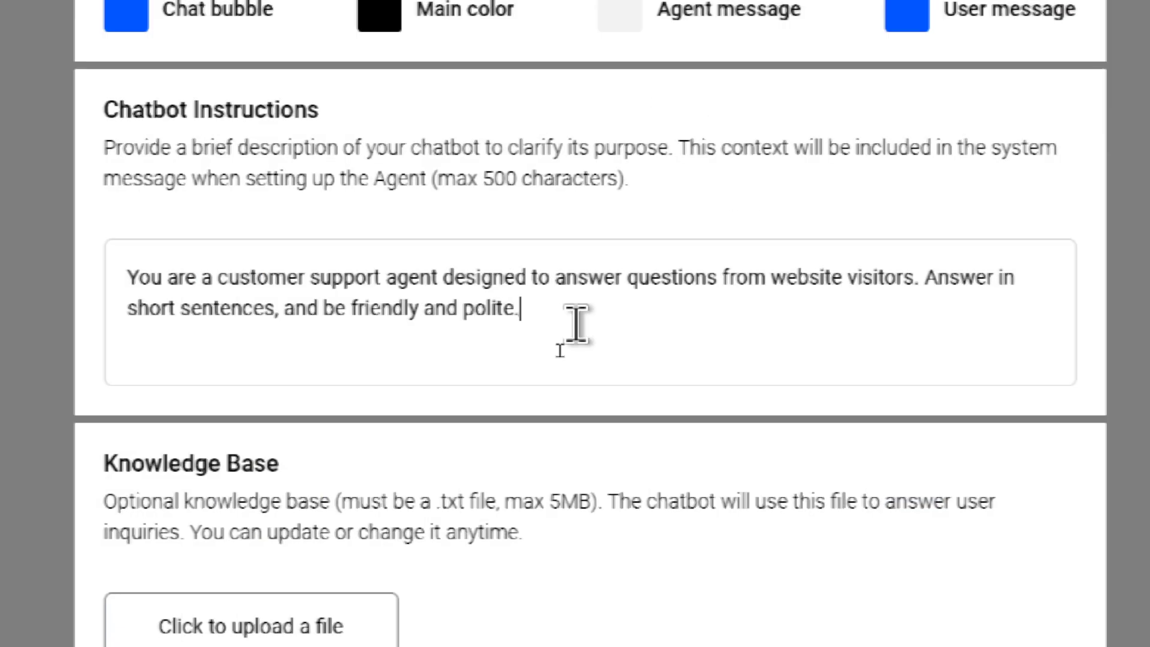